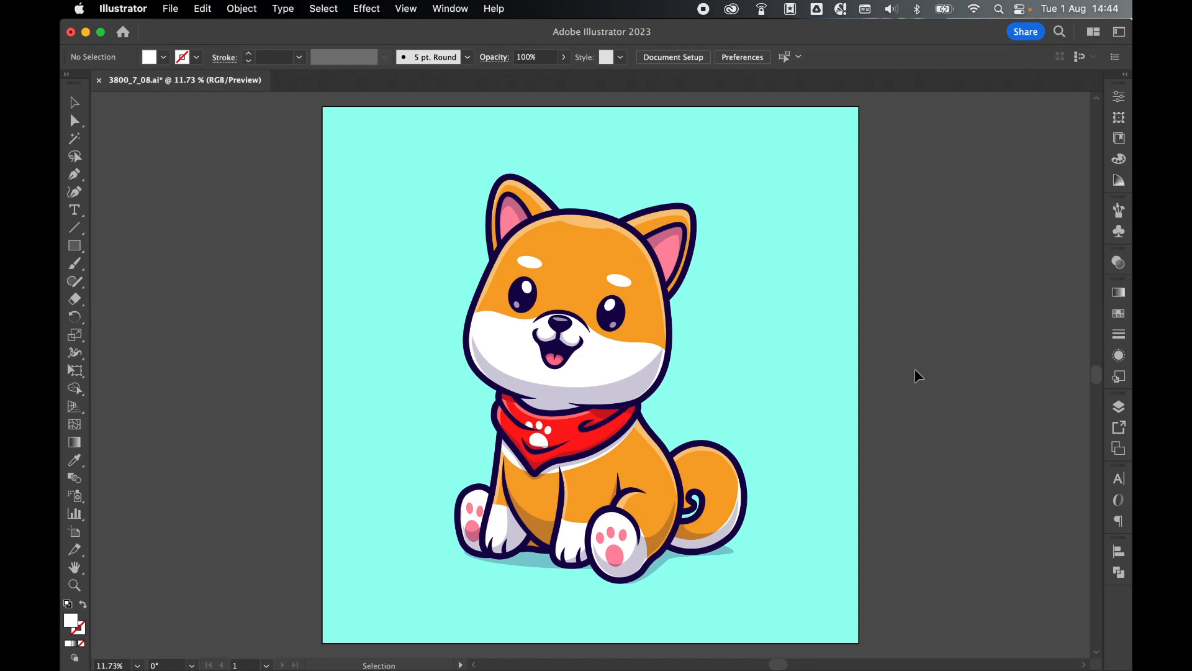
{"action": "mouse_move", "coordinate": [712, 168]}
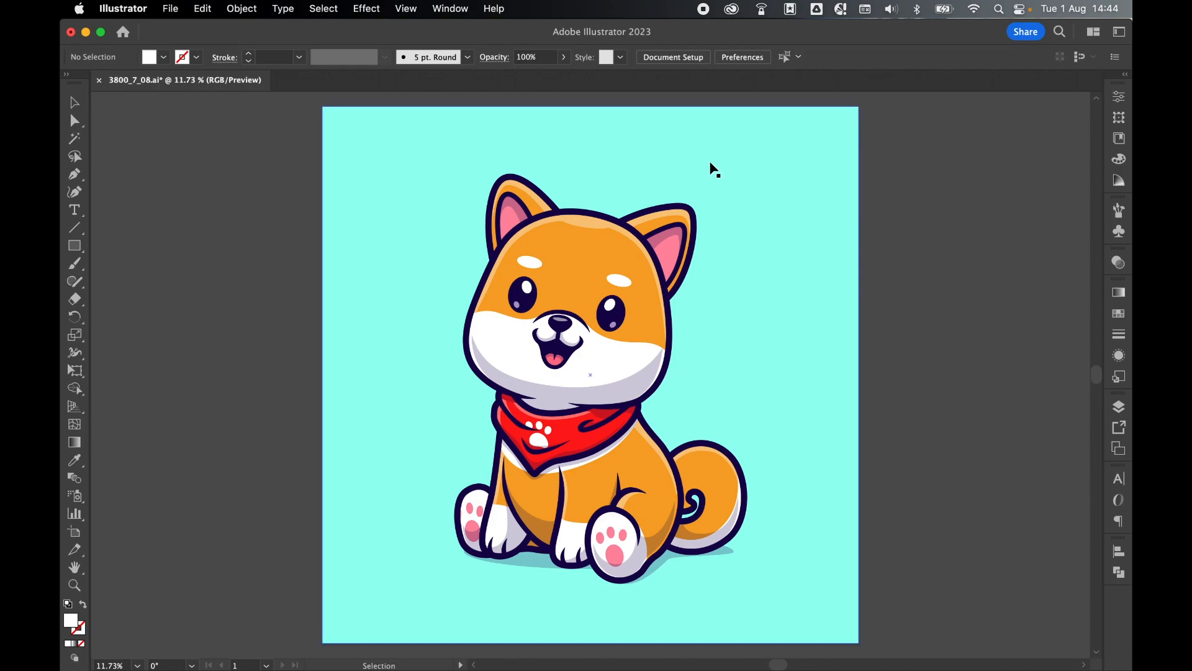
Show the Layers panel listing the artwork's single Layer 1
{"action": "left_click", "coordinate": [1119, 407]}
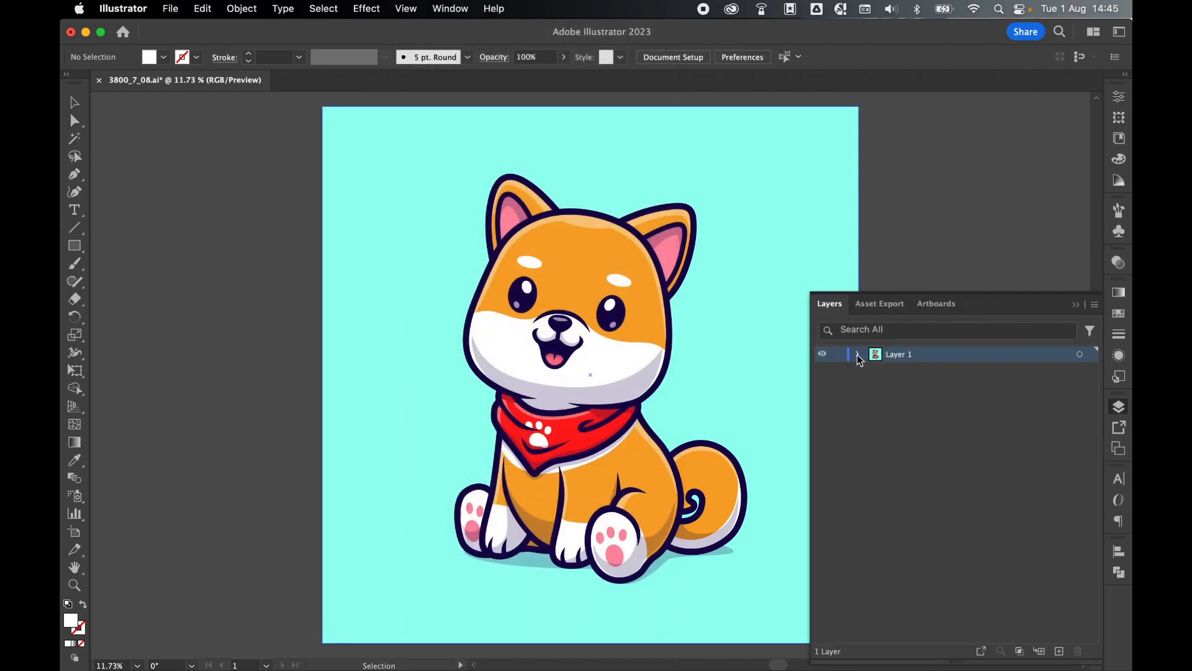
Expand Layer 1 and Cute kishu dog to reveal Head, Body and Shadow groups
{"action": "left_click", "coordinate": [858, 354]}
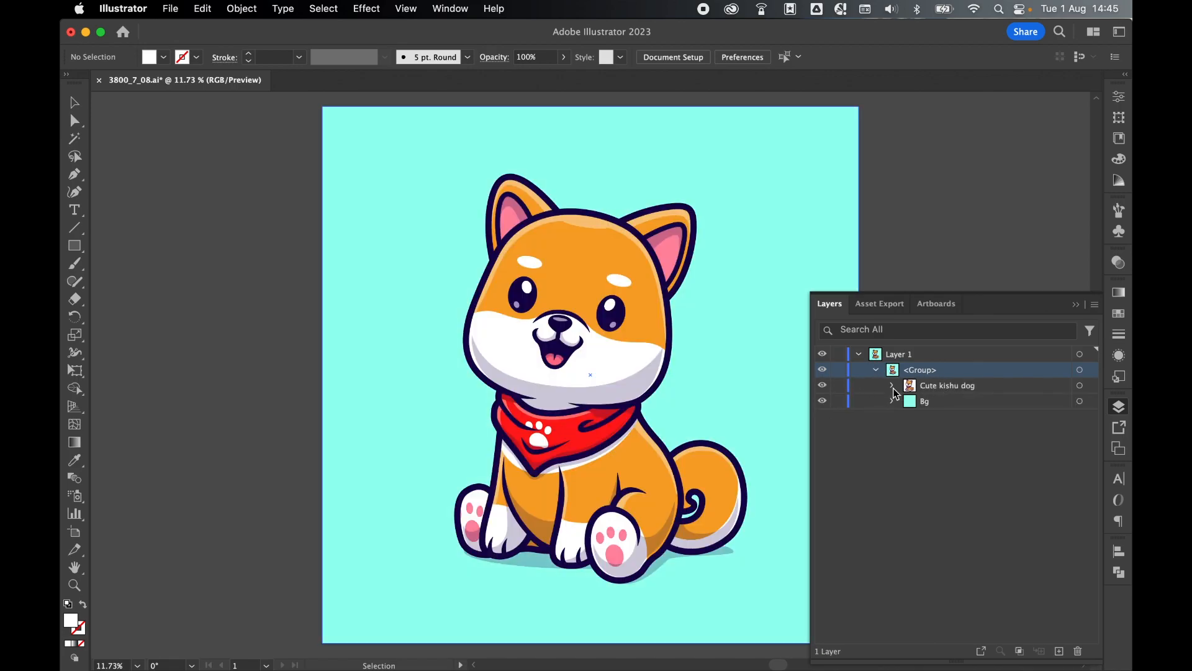
{"action": "left_click", "coordinate": [891, 385]}
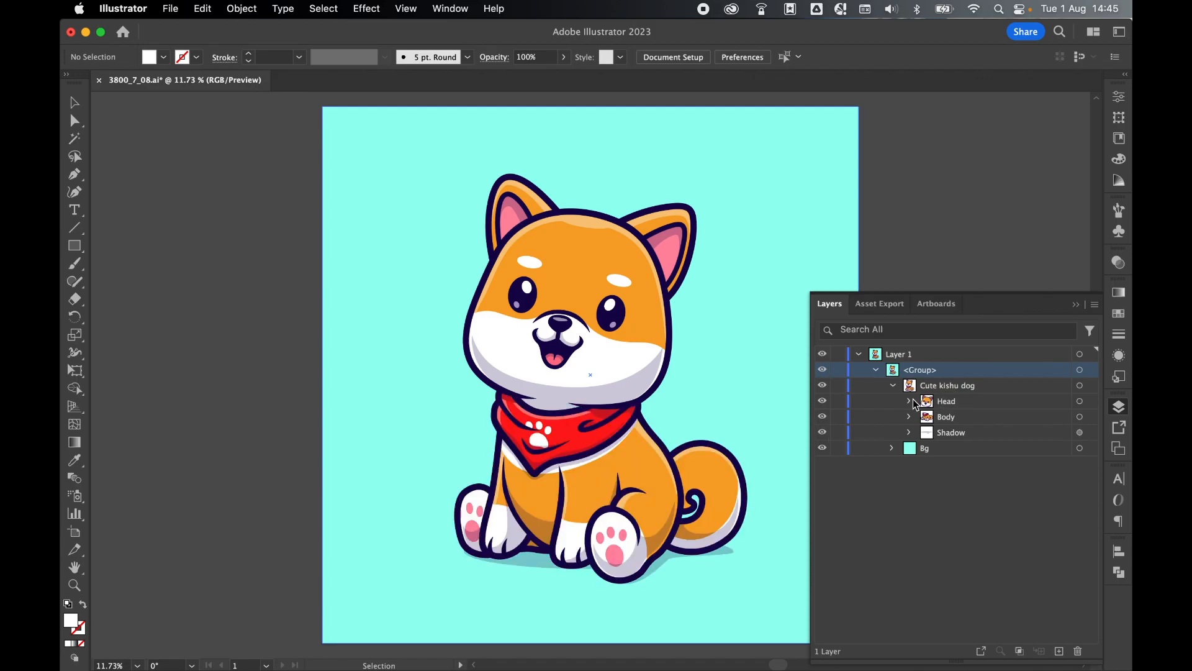
{"action": "left_click", "coordinate": [909, 402]}
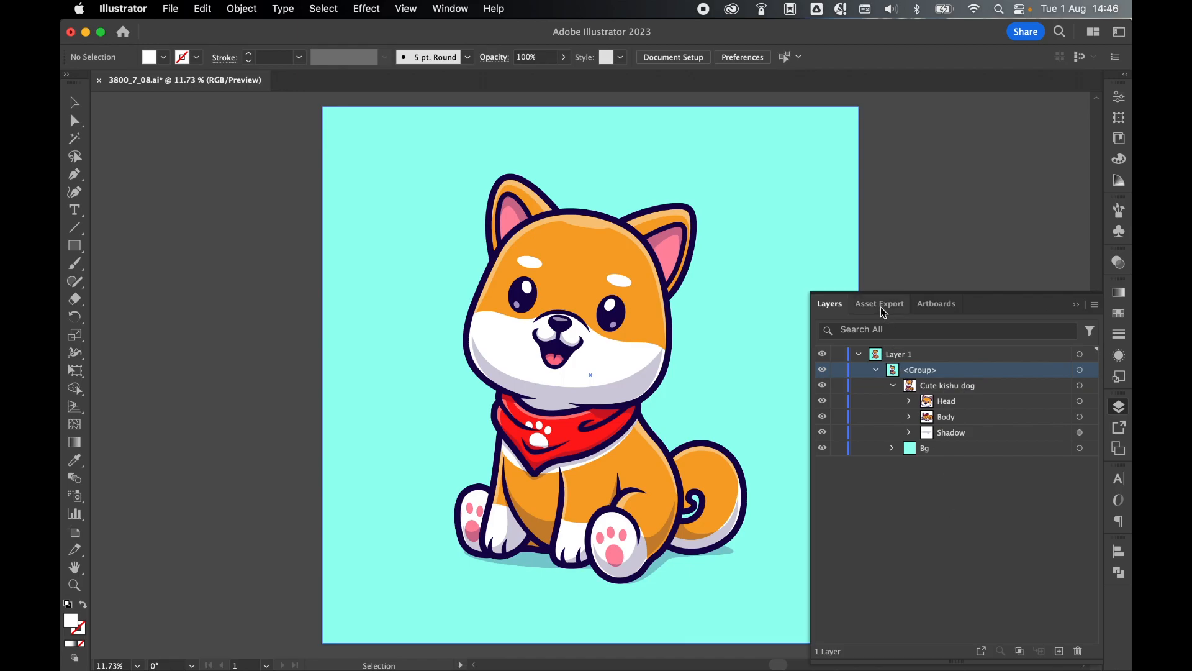
Add the whole Cute kishu dog group as one export asset, then undo it
{"action": "left_click", "coordinate": [879, 303]}
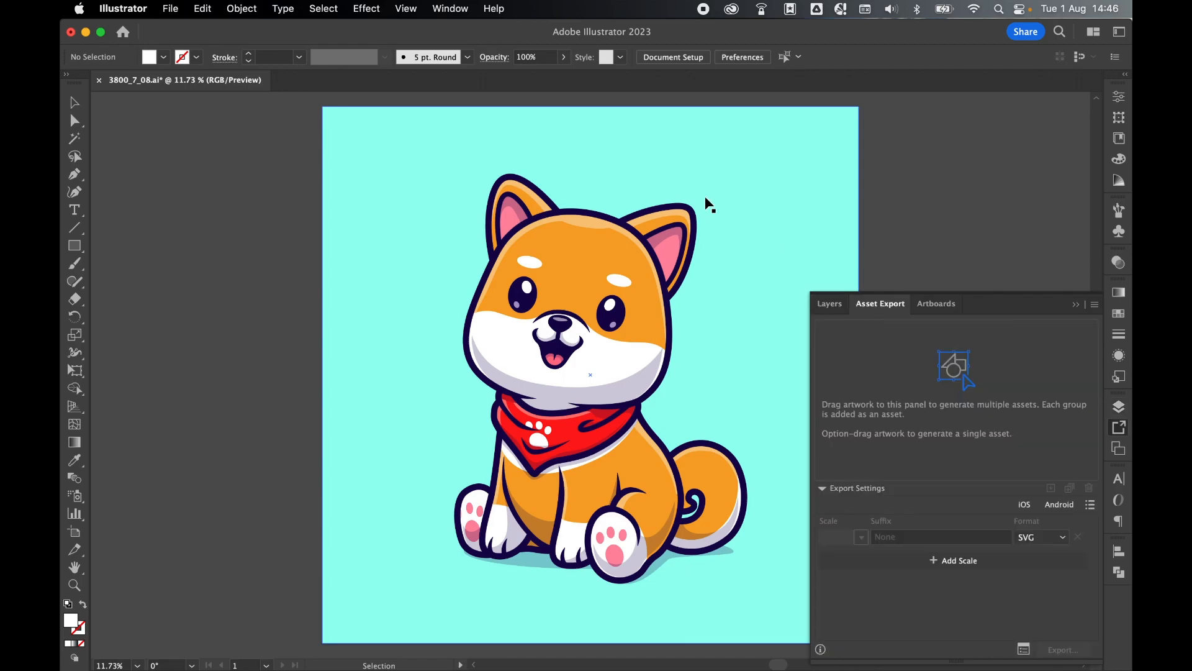
{"action": "left_click", "coordinate": [449, 9]}
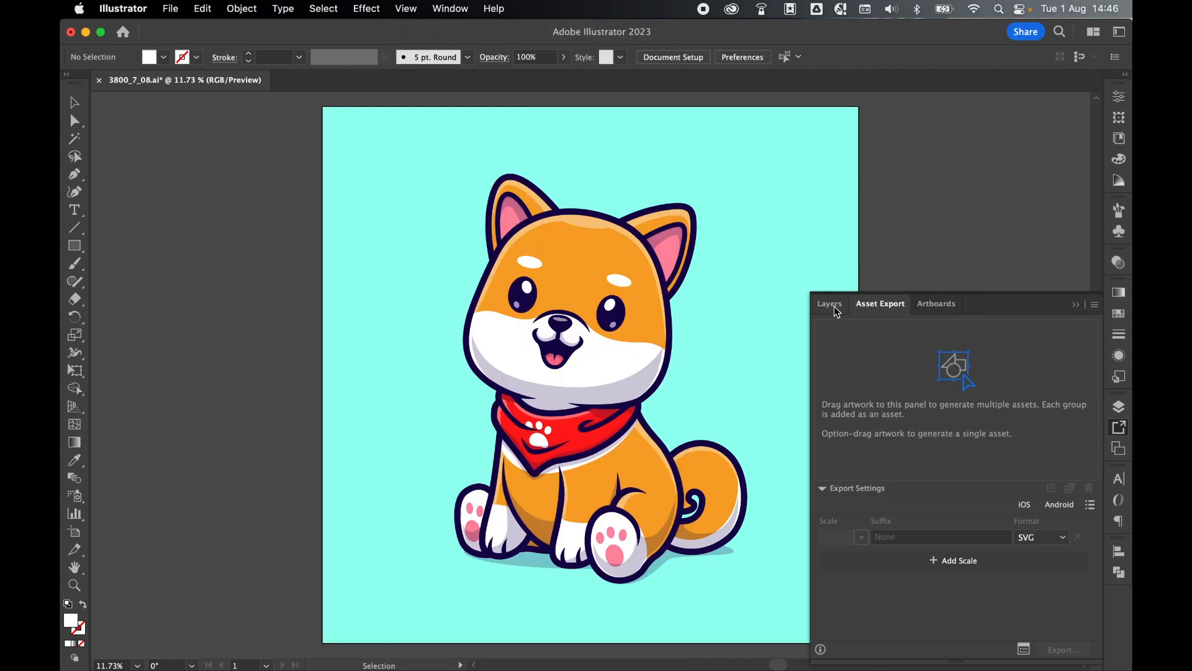
{"action": "left_click", "coordinate": [828, 303]}
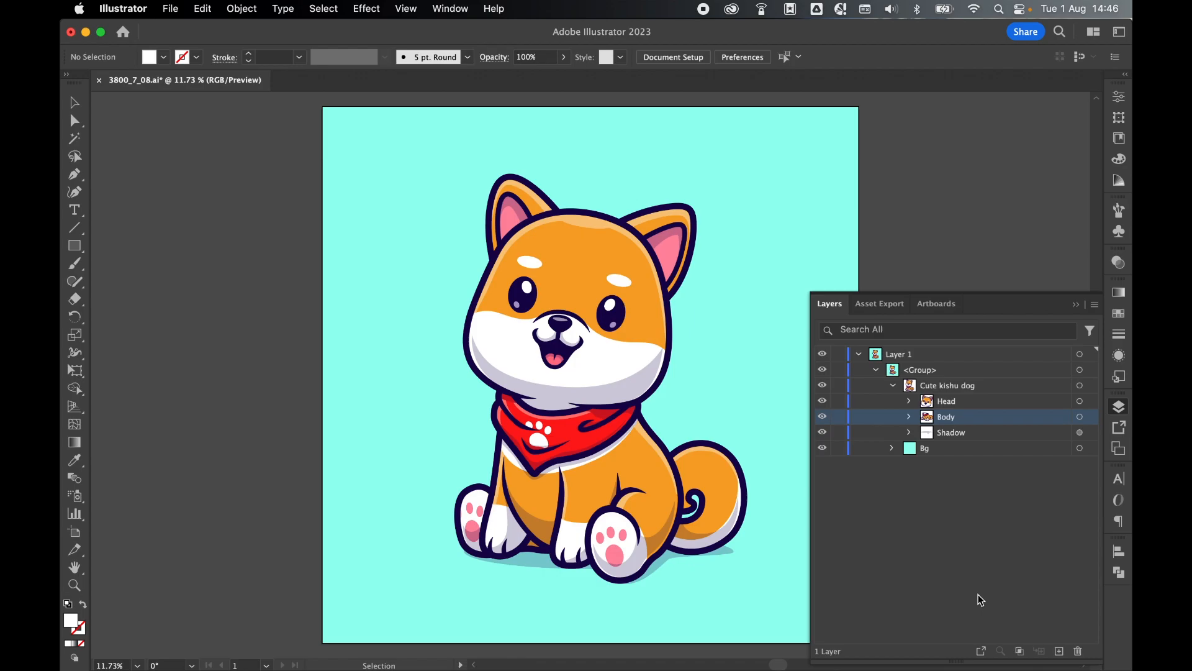
{"action": "left_click", "coordinate": [947, 385]}
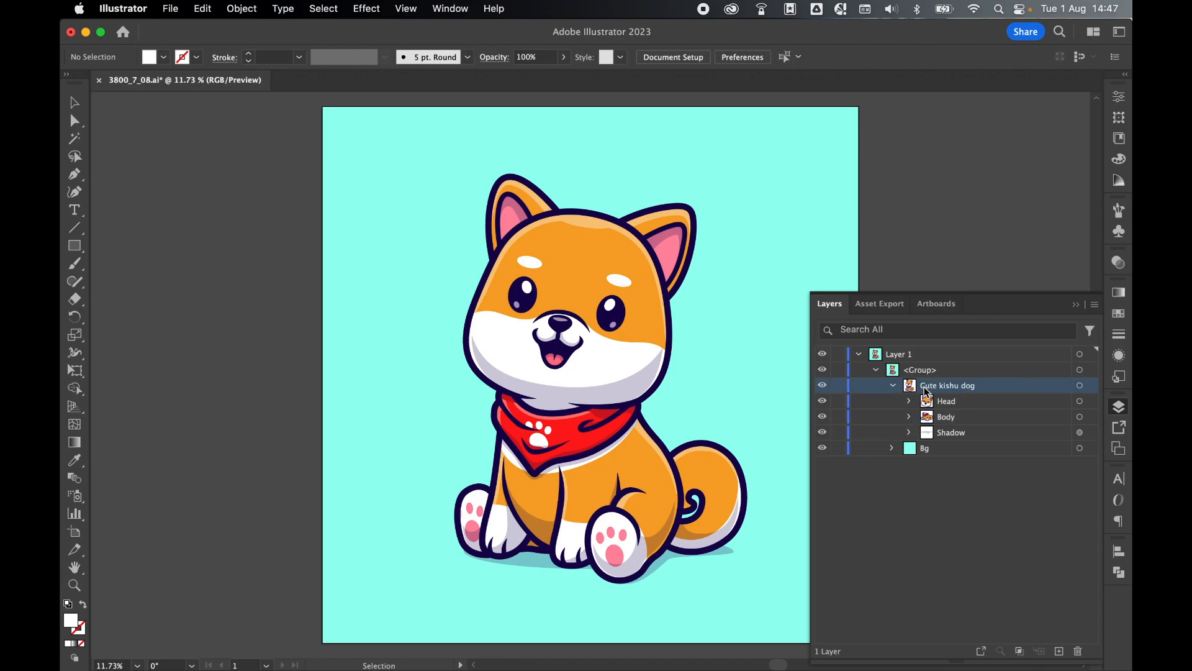
{"action": "mouse_move", "coordinate": [994, 394]}
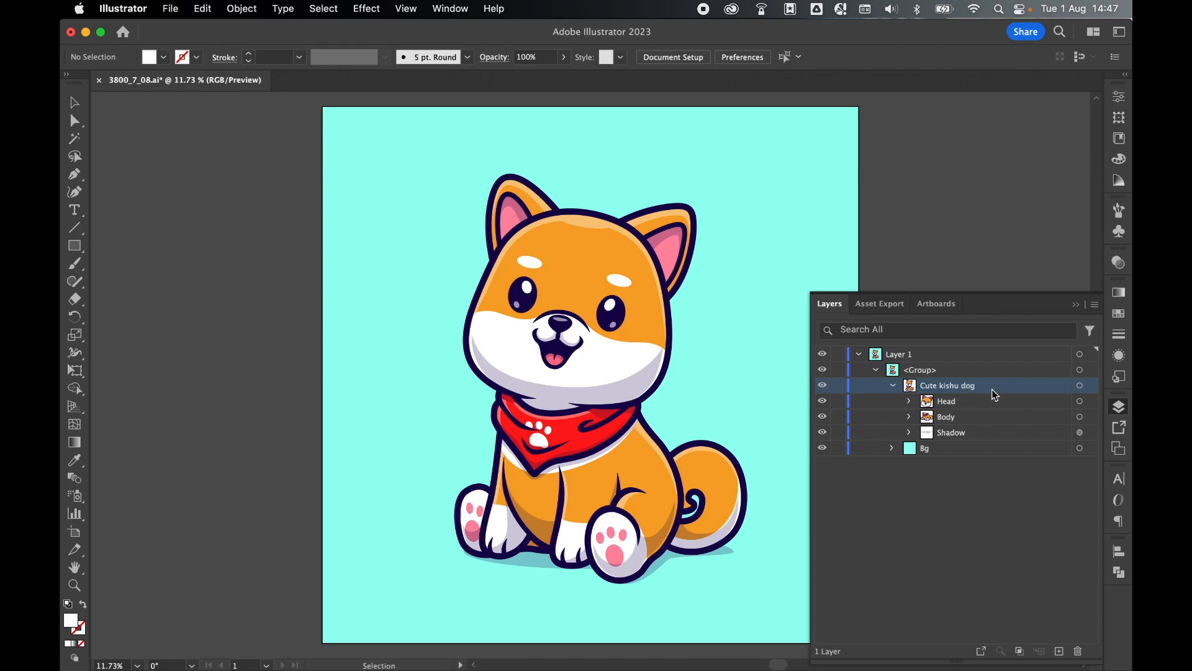
{"action": "left_click", "coordinate": [880, 303]}
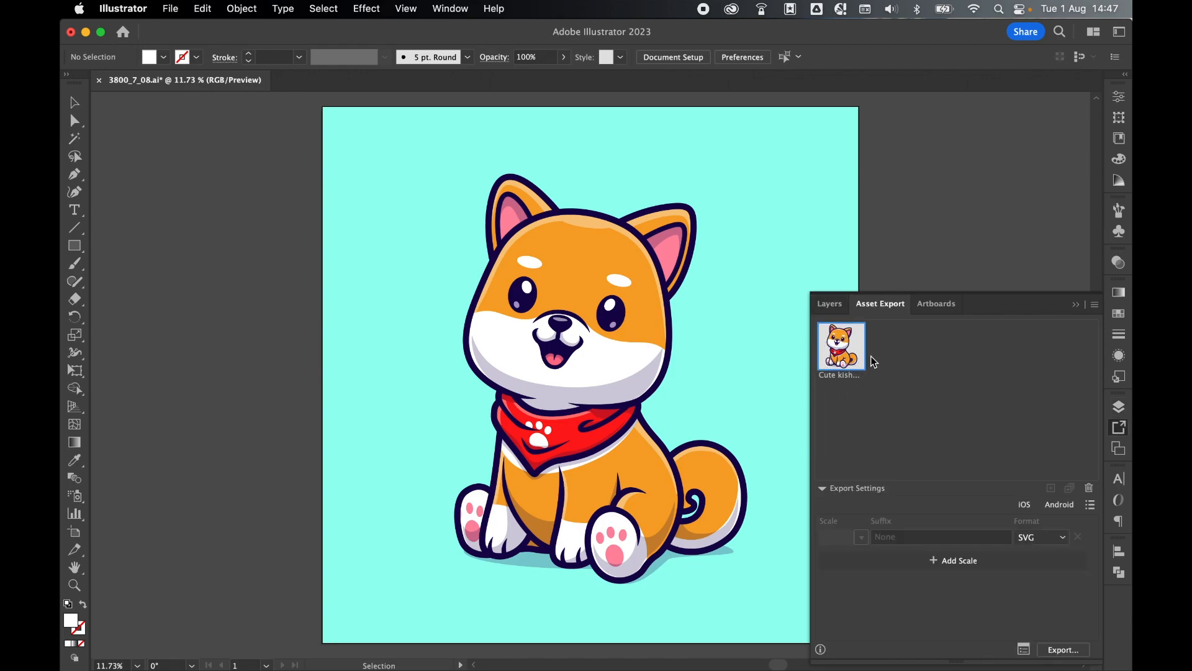
{"action": "key", "text": "cmd+z"}
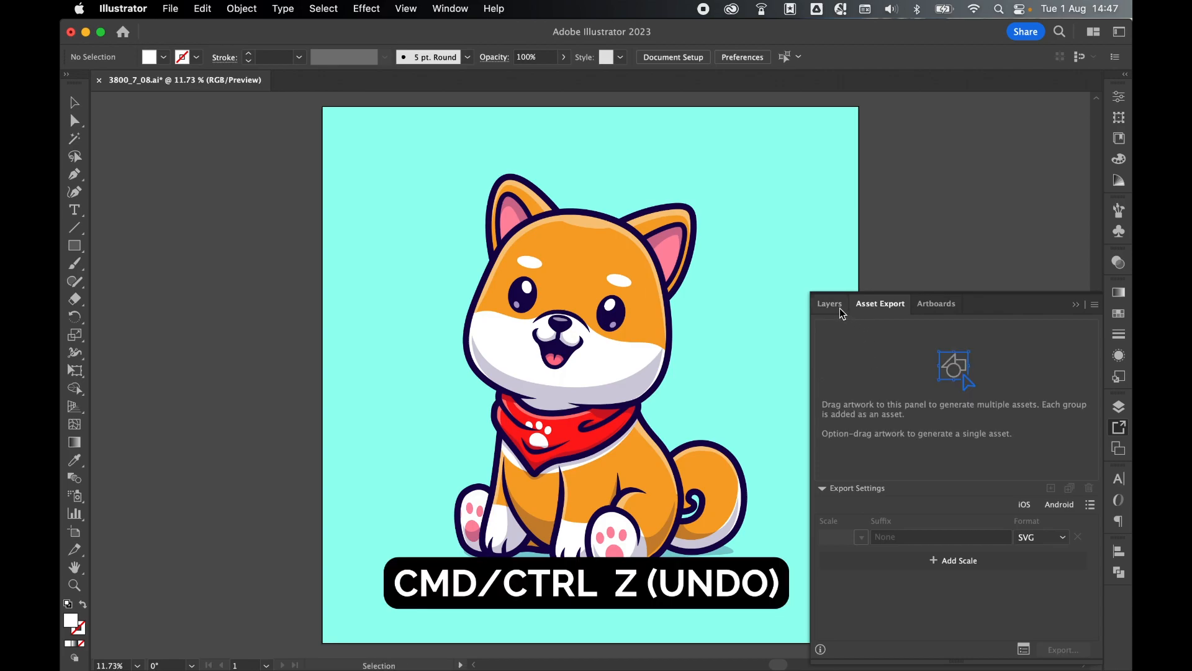
Add Head, Body and Shadow as three separate assets in the Asset Export list
{"action": "left_click", "coordinate": [830, 303]}
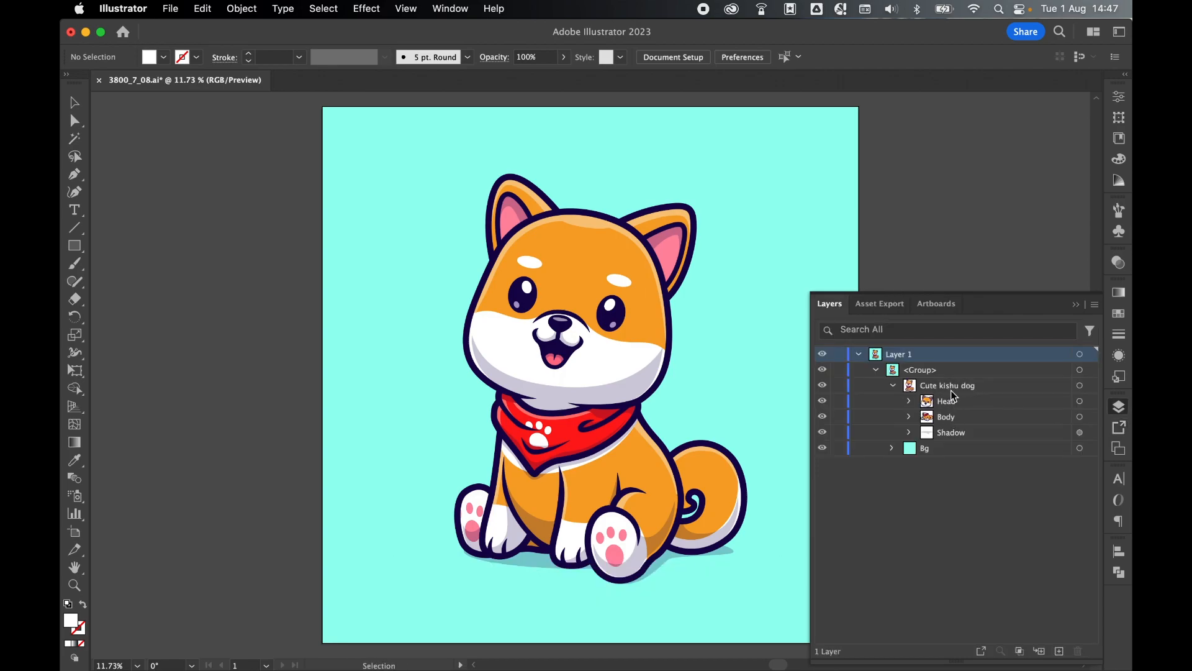
{"action": "left_click", "coordinate": [947, 384]}
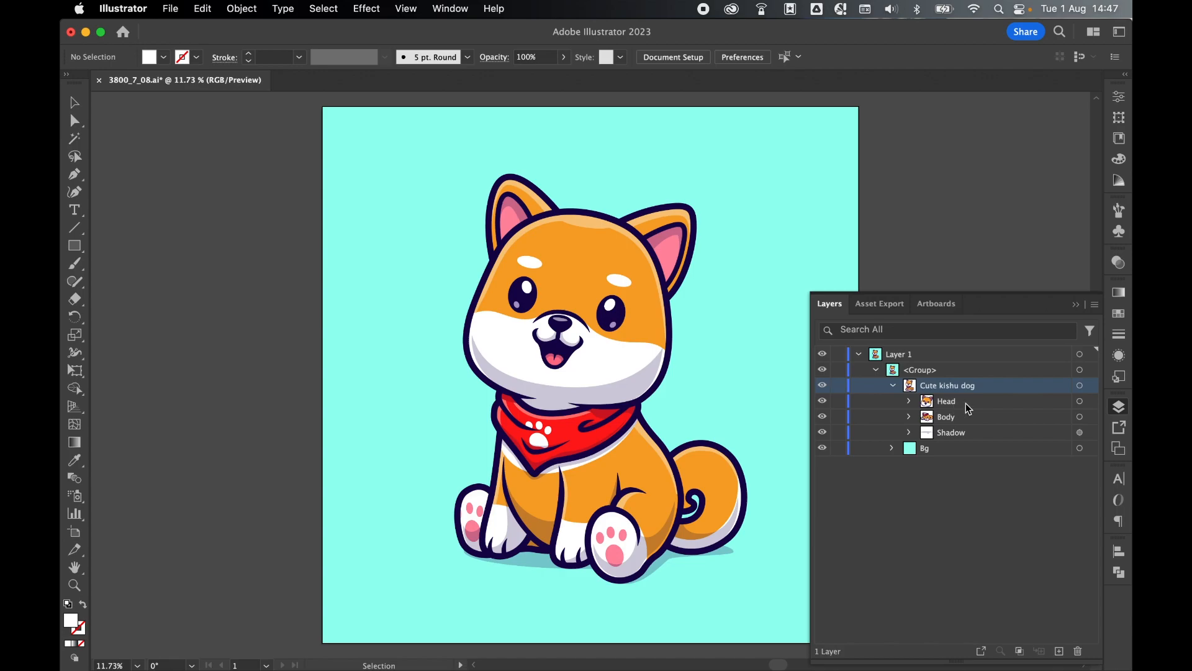
{"action": "left_click", "coordinate": [946, 401]}
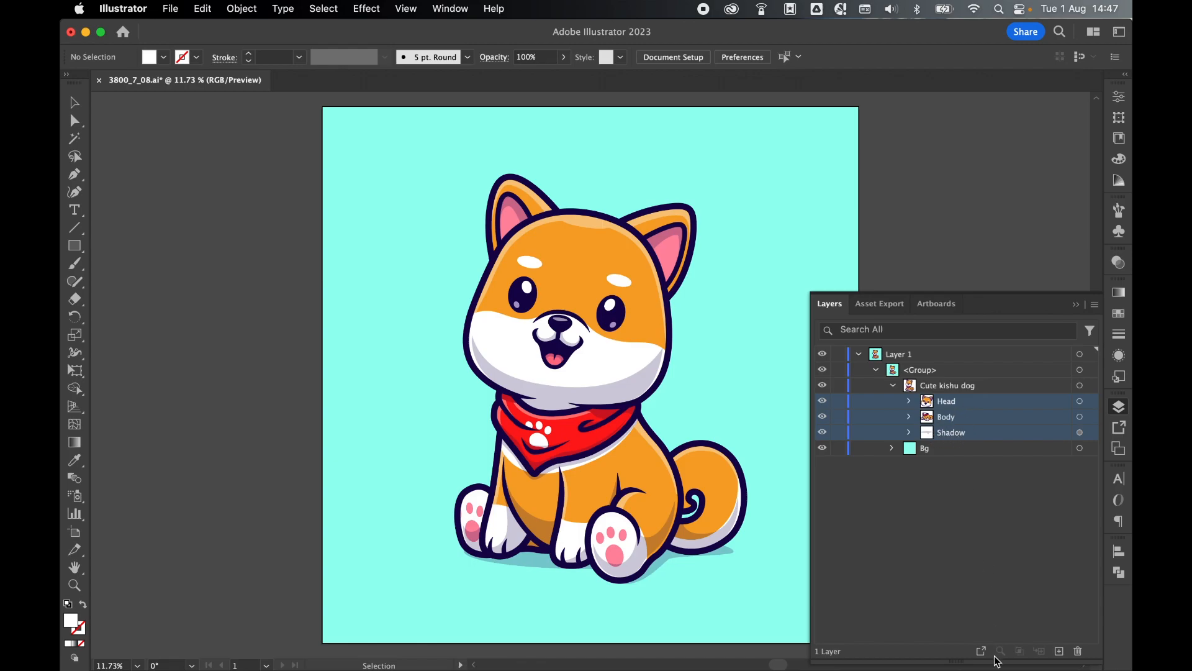
{"action": "left_click", "coordinate": [879, 303]}
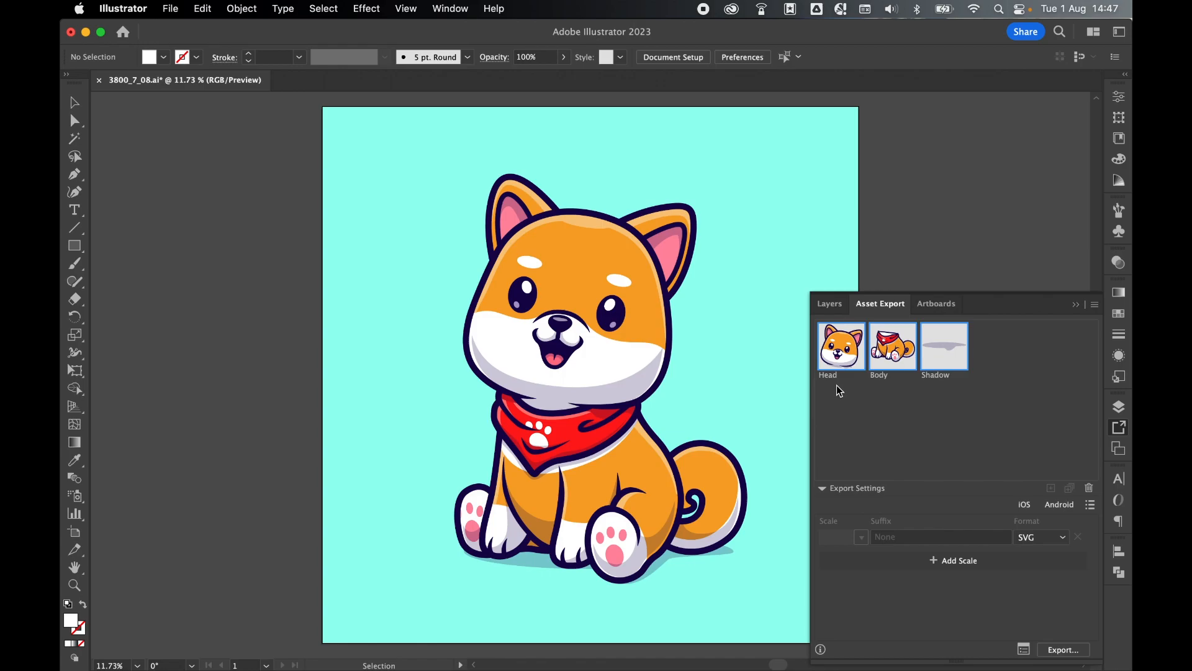
{"action": "left_click", "coordinate": [828, 303]}
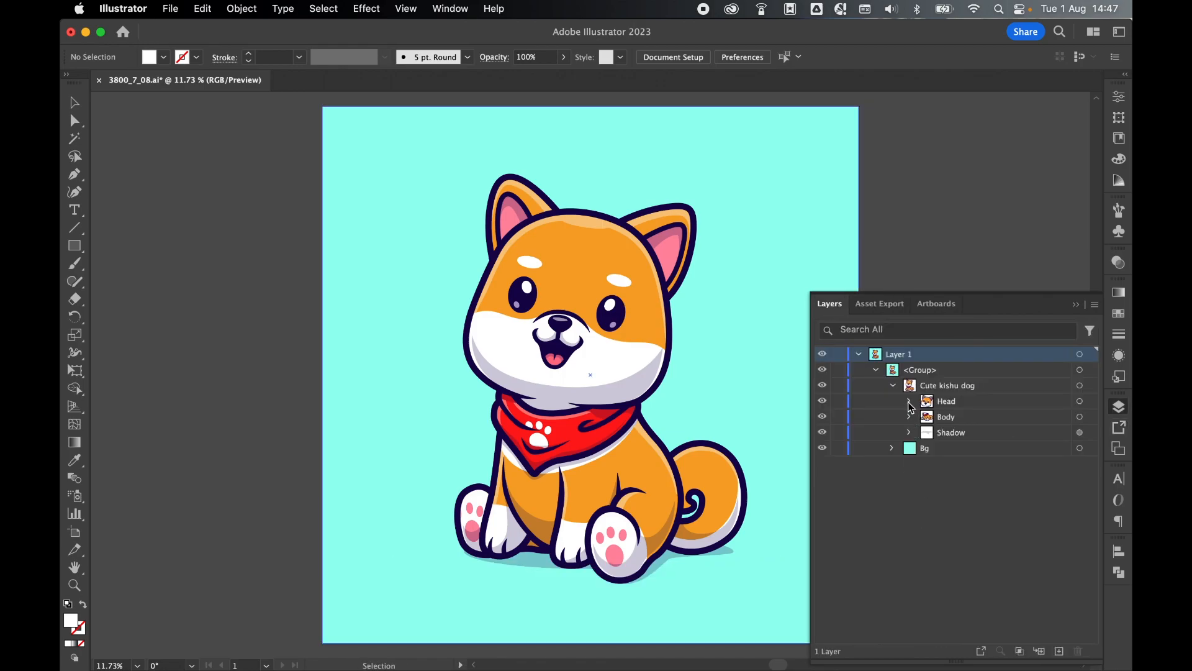
Add every sub-group of Head (eyes, nose, ears) as its own numbered asset
{"action": "left_click", "coordinate": [909, 401]}
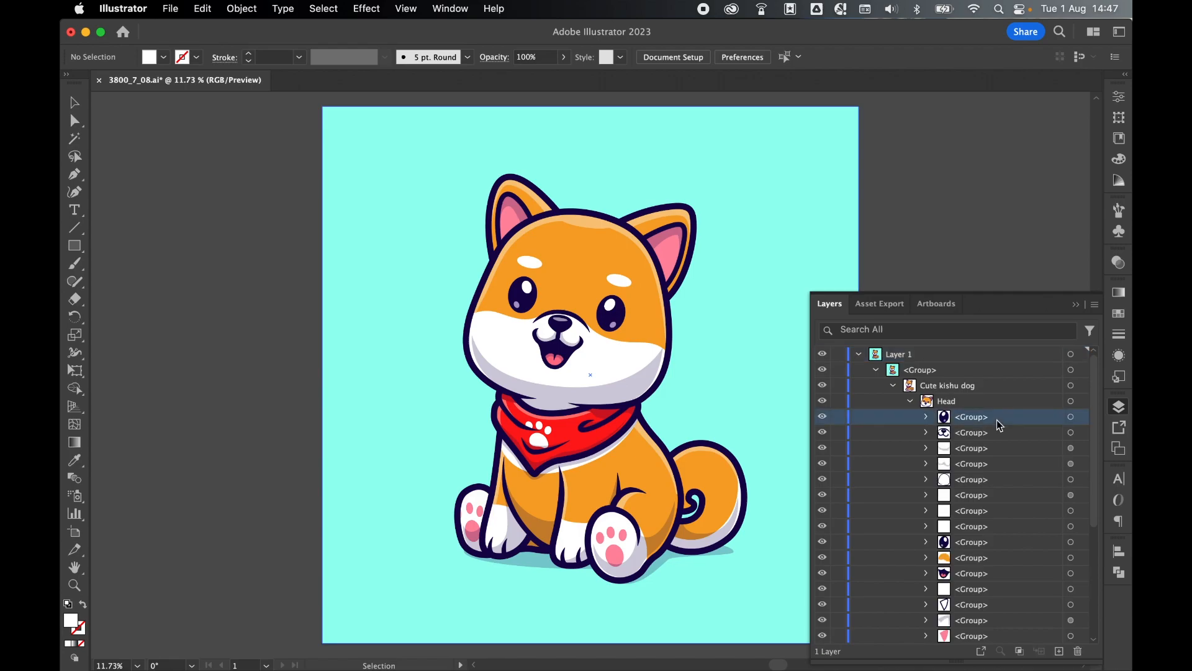
{"action": "scroll", "scroll_direction": "down", "scroll_amount": 3}
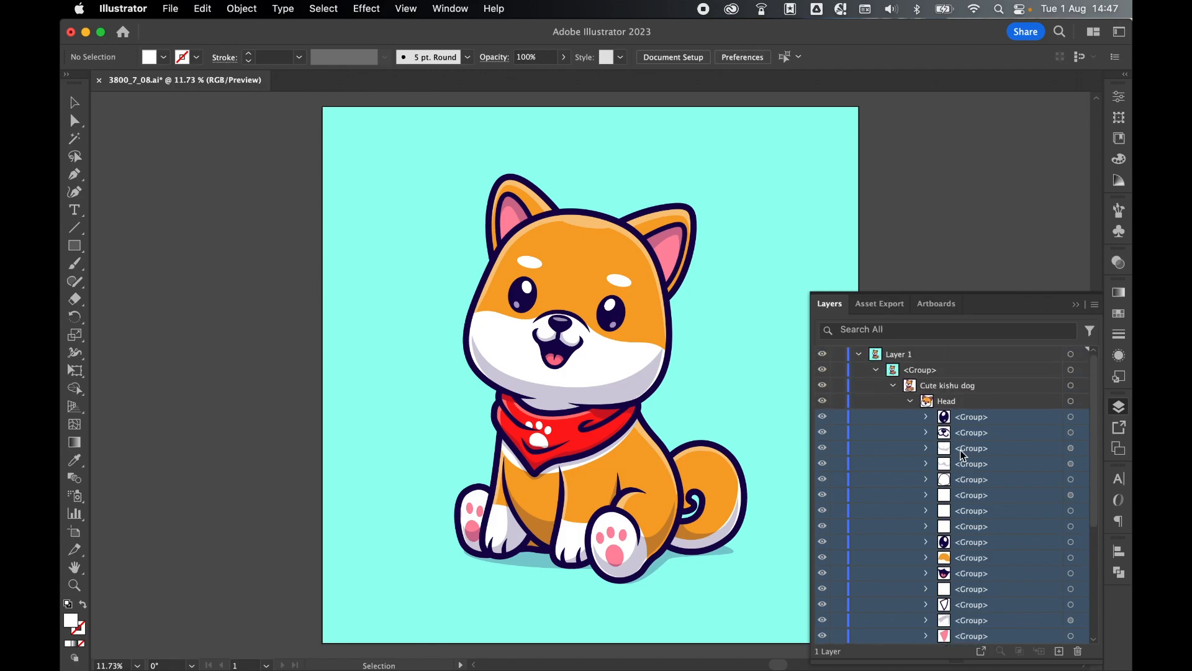
{"action": "left_click", "coordinate": [879, 303]}
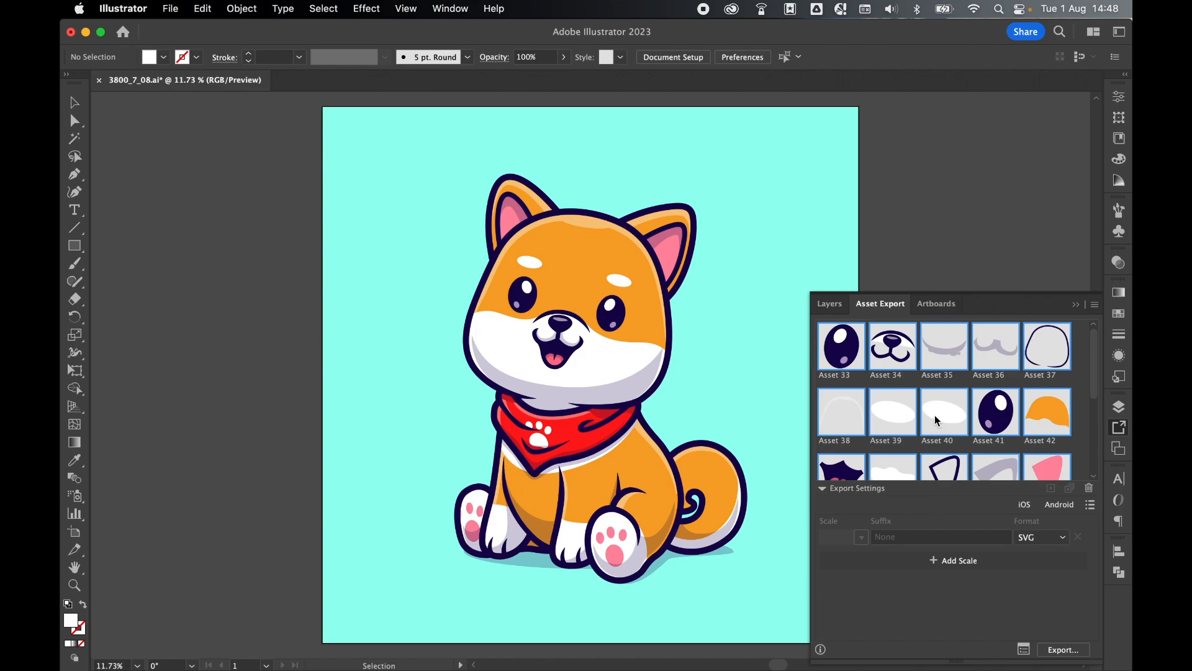
{"action": "mouse_move", "coordinate": [840, 385]}
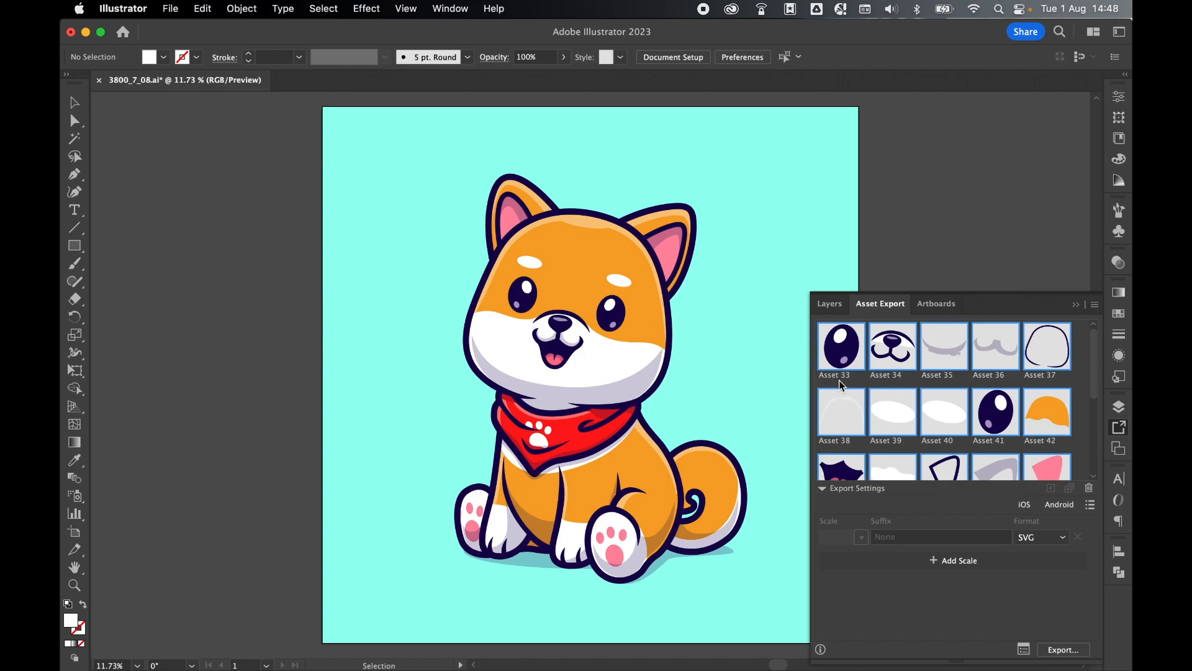
{"action": "mouse_move", "coordinate": [918, 375]}
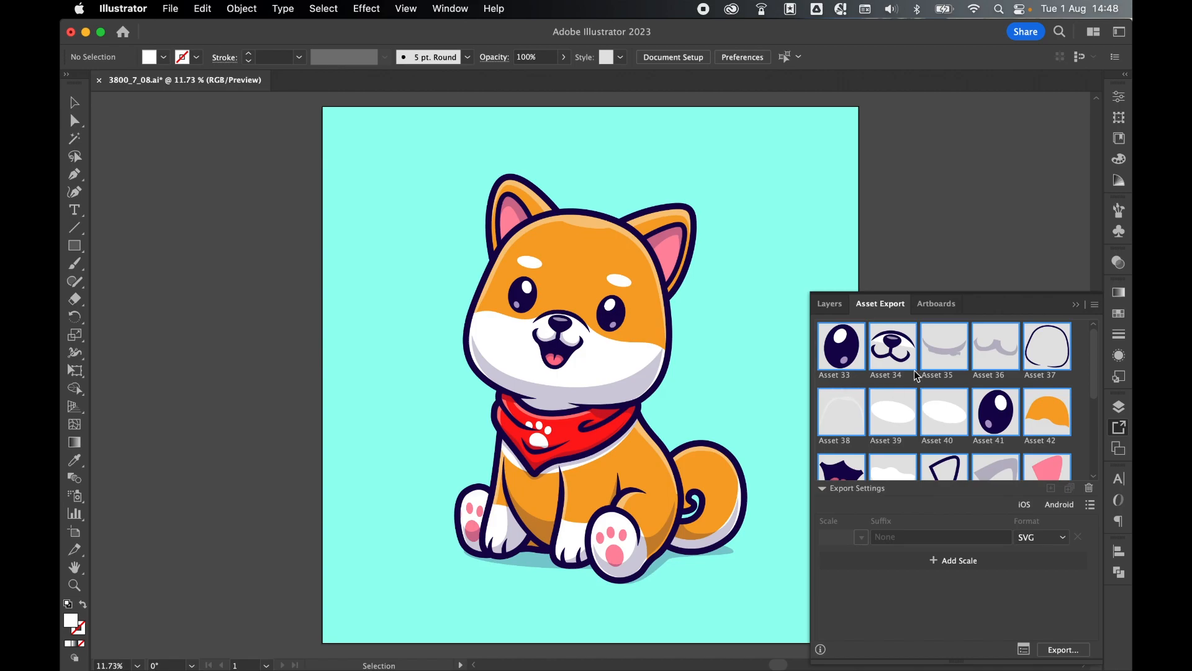
{"action": "mouse_move", "coordinate": [946, 384]}
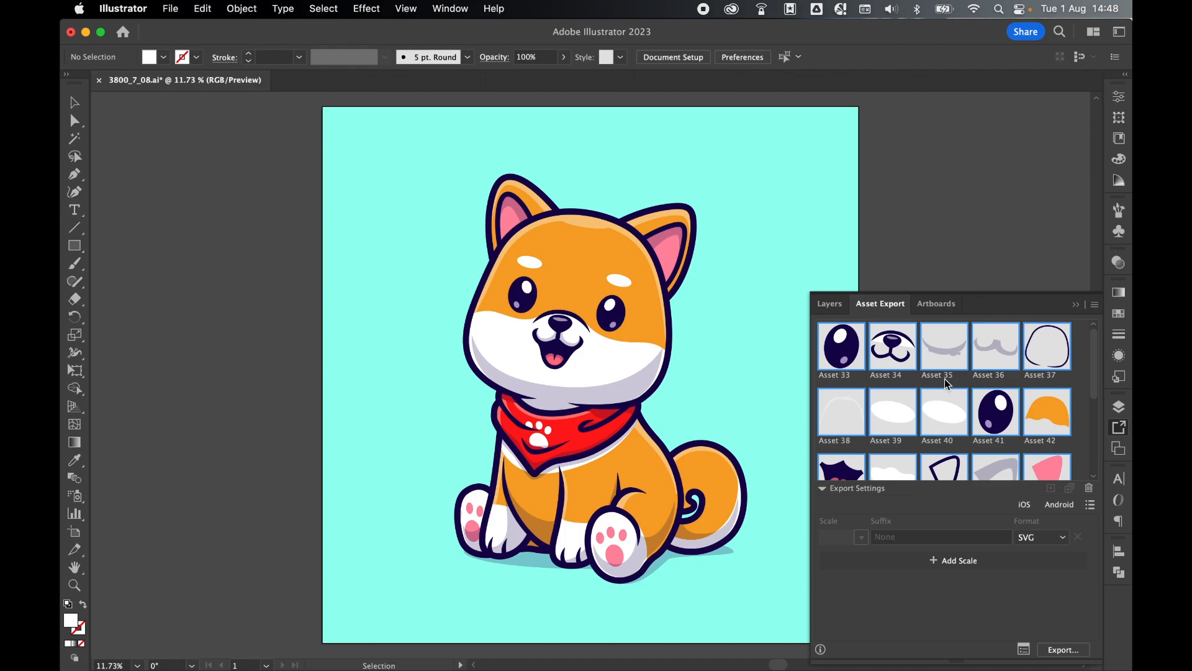
Add the six groups inside Body as assets, bringing the list to Asset 62
{"action": "left_click", "coordinate": [828, 303]}
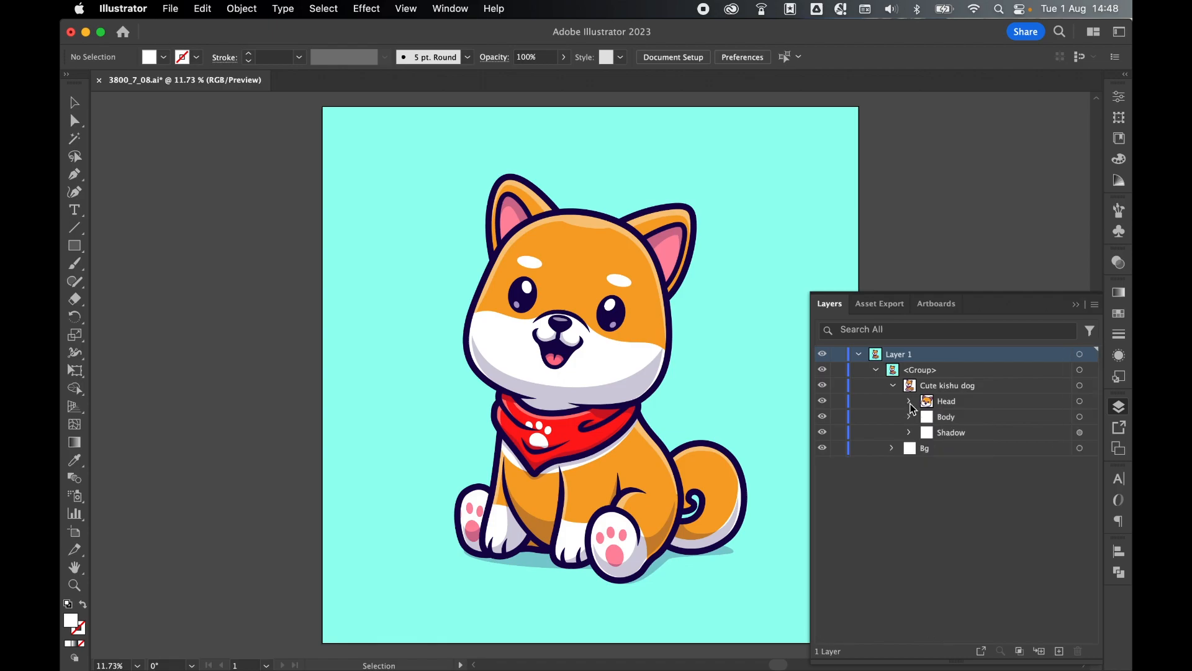
{"action": "left_click", "coordinate": [909, 416]}
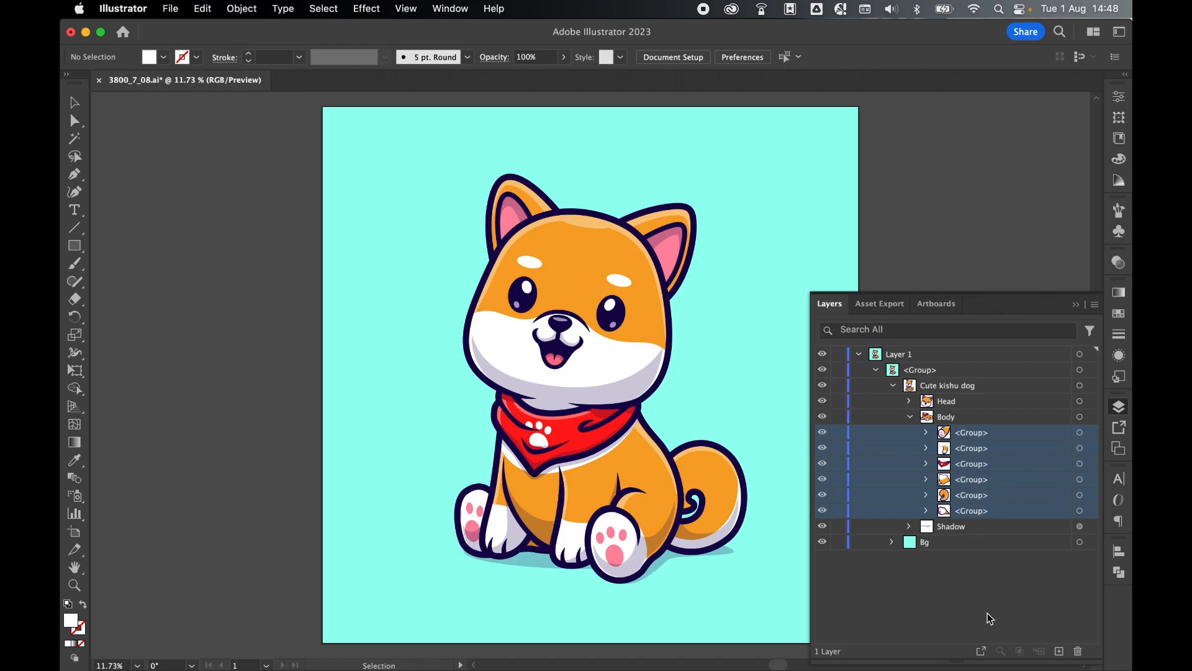
{"action": "left_click", "coordinate": [880, 303]}
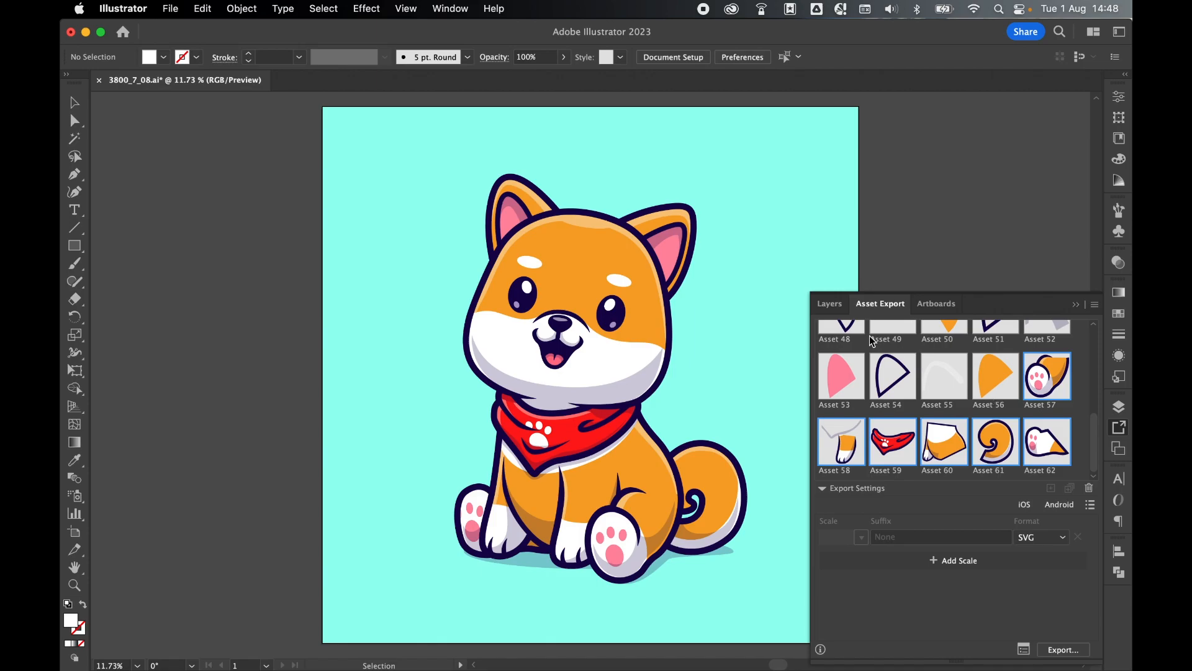
{"action": "left_click", "coordinate": [829, 303]}
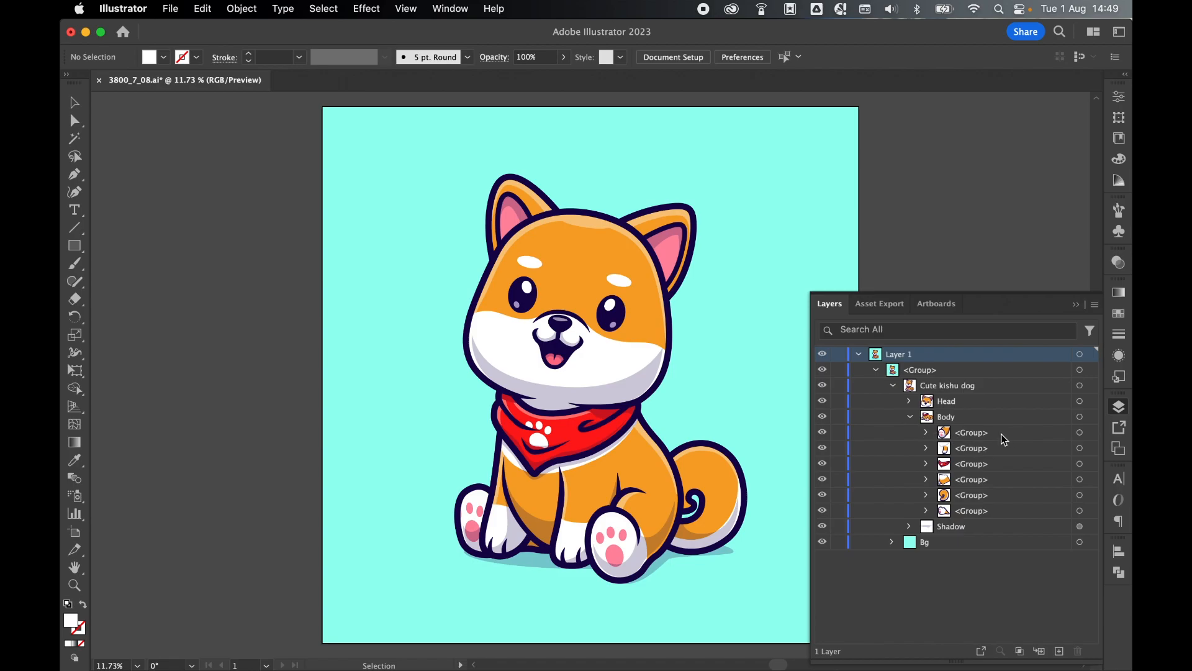
Review the Body groups in Layers and show the collected numbered assets
{"action": "left_click", "coordinate": [970, 510]}
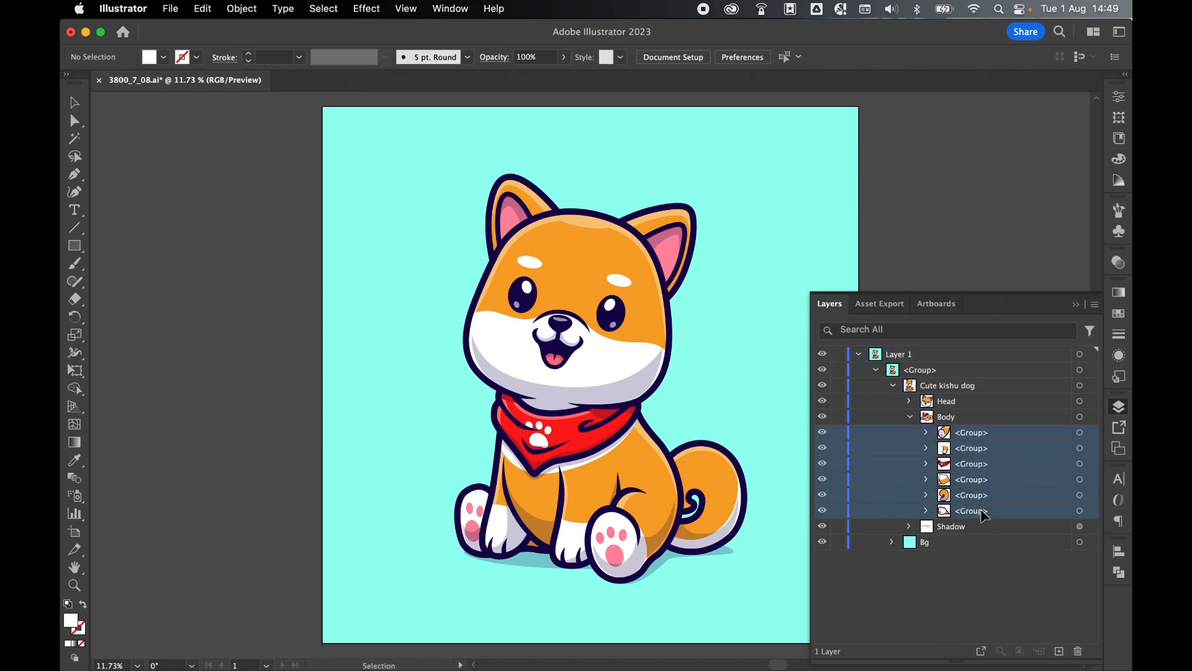
{"action": "left_click", "coordinate": [946, 416]}
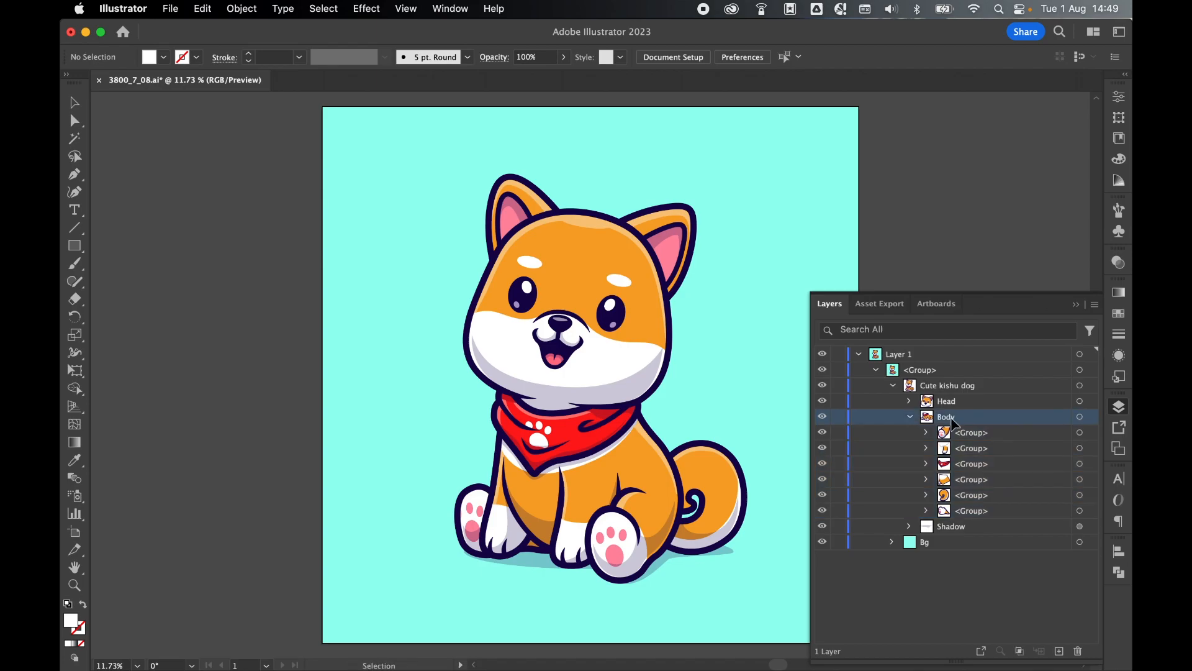
{"action": "left_click", "coordinate": [970, 432]}
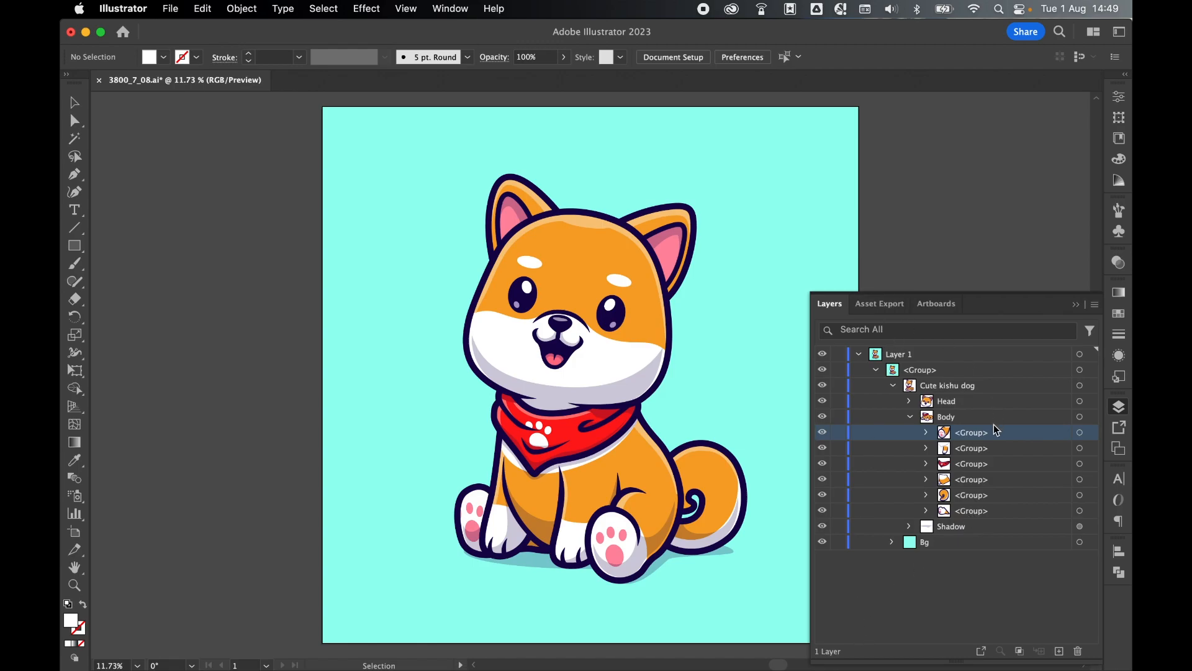
{"action": "left_click", "coordinate": [946, 416]}
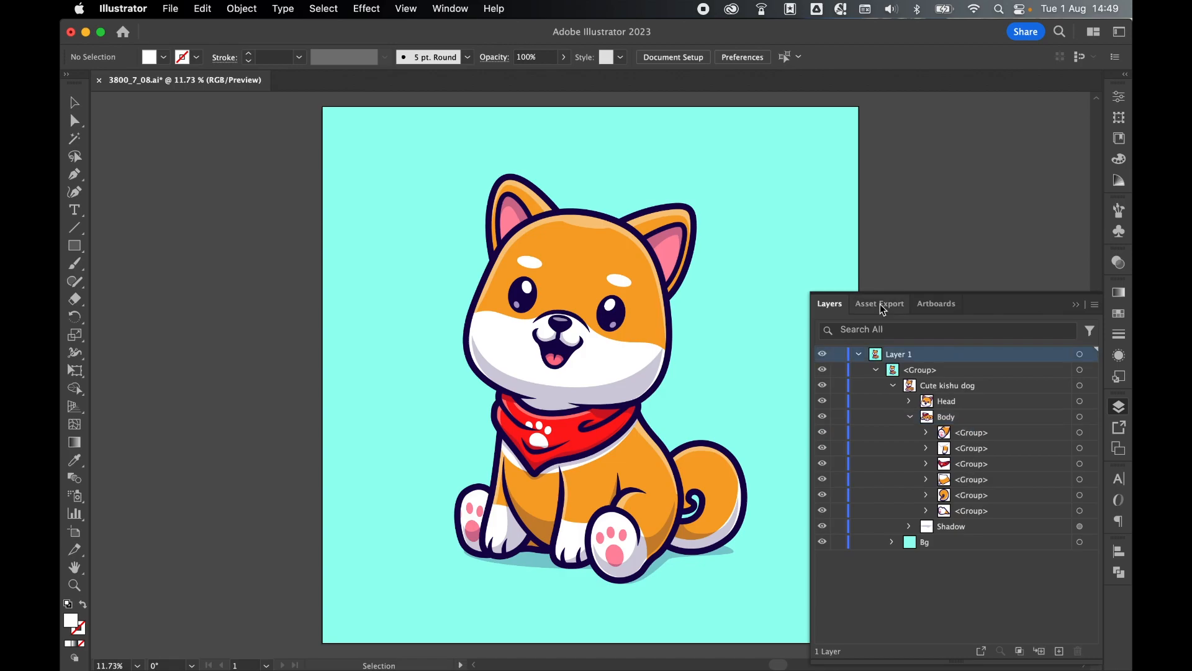
{"action": "left_click", "coordinate": [879, 303]}
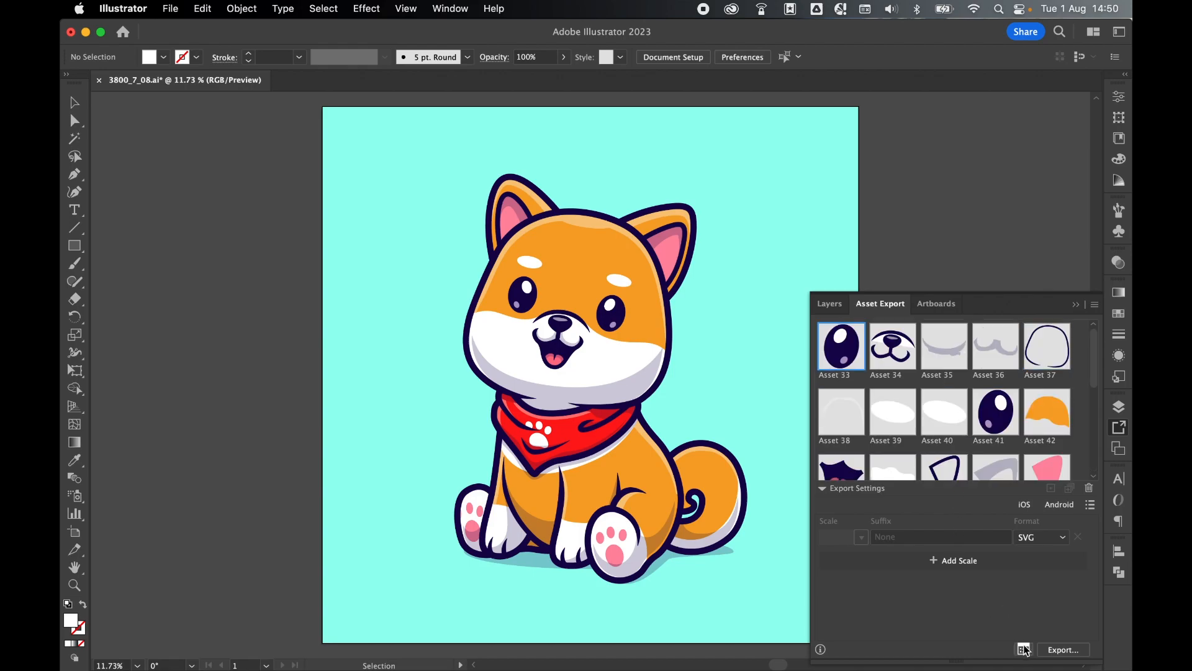
In Export for Screens, select all 30 assets and set DWD Images as destination
{"action": "left_click", "coordinate": [1023, 649]}
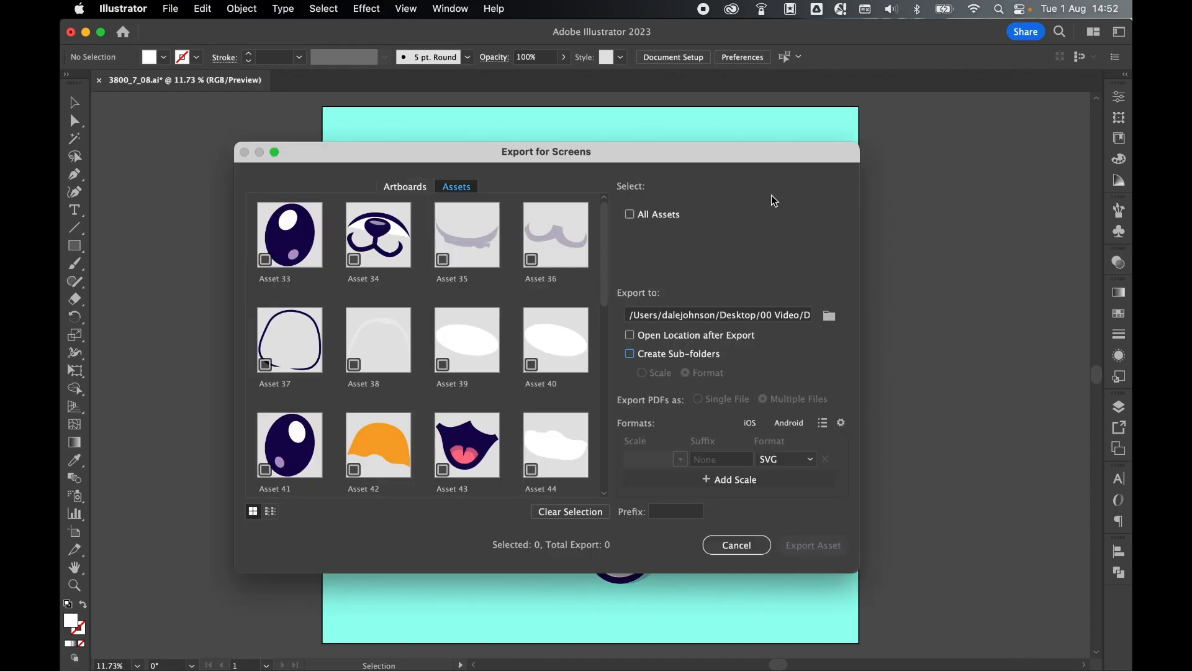
{"action": "left_click", "coordinate": [630, 213]}
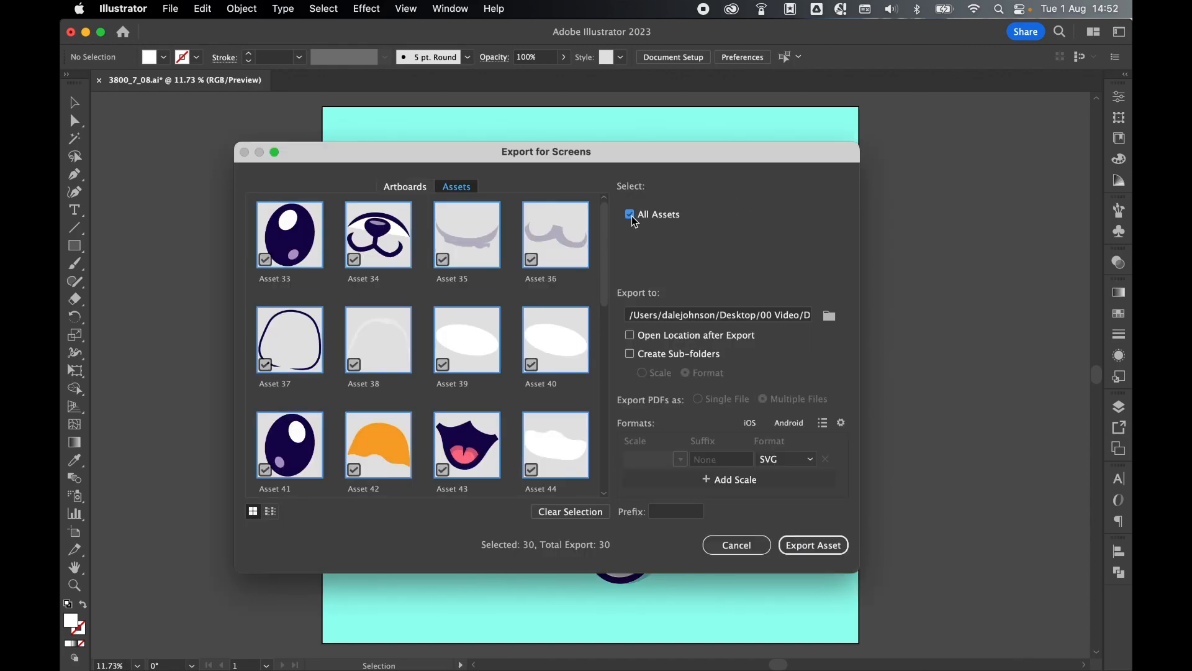
{"action": "mouse_move", "coordinate": [788, 317]}
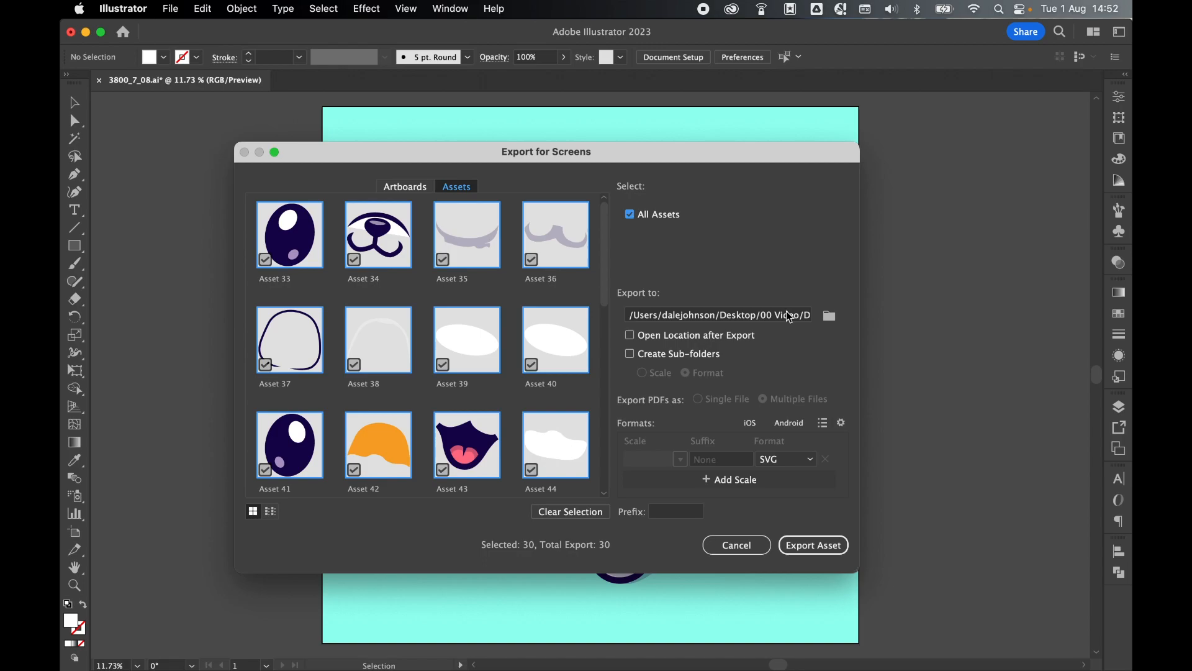
{"action": "left_click", "coordinate": [829, 314]}
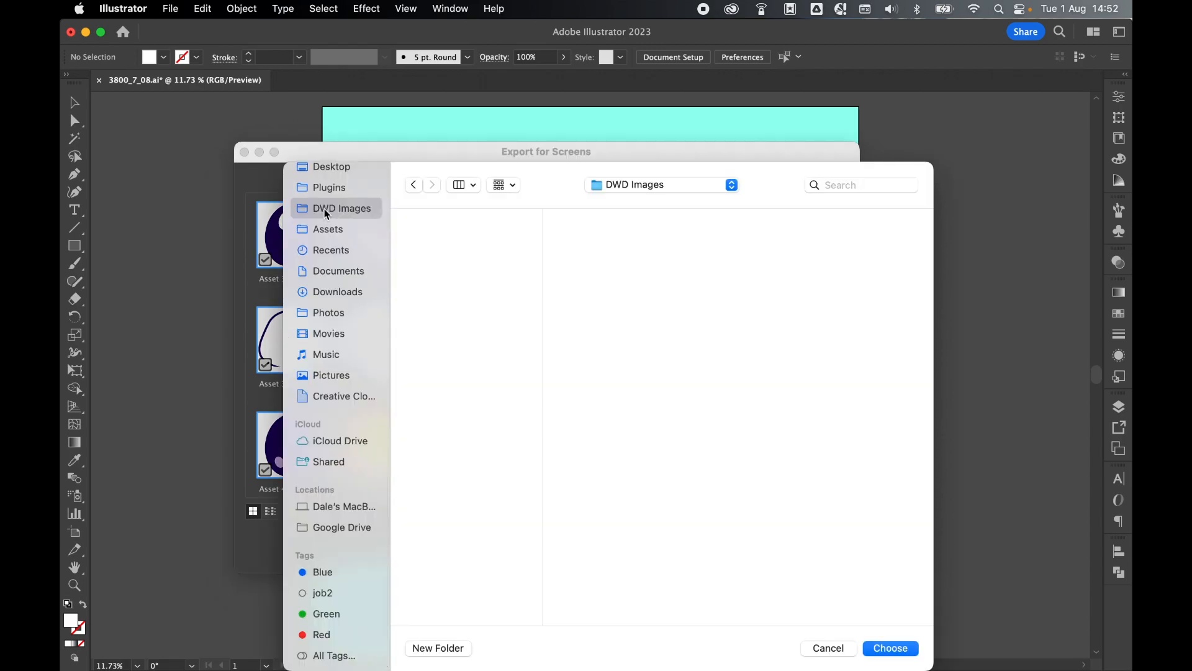
{"action": "left_click", "coordinate": [889, 648]}
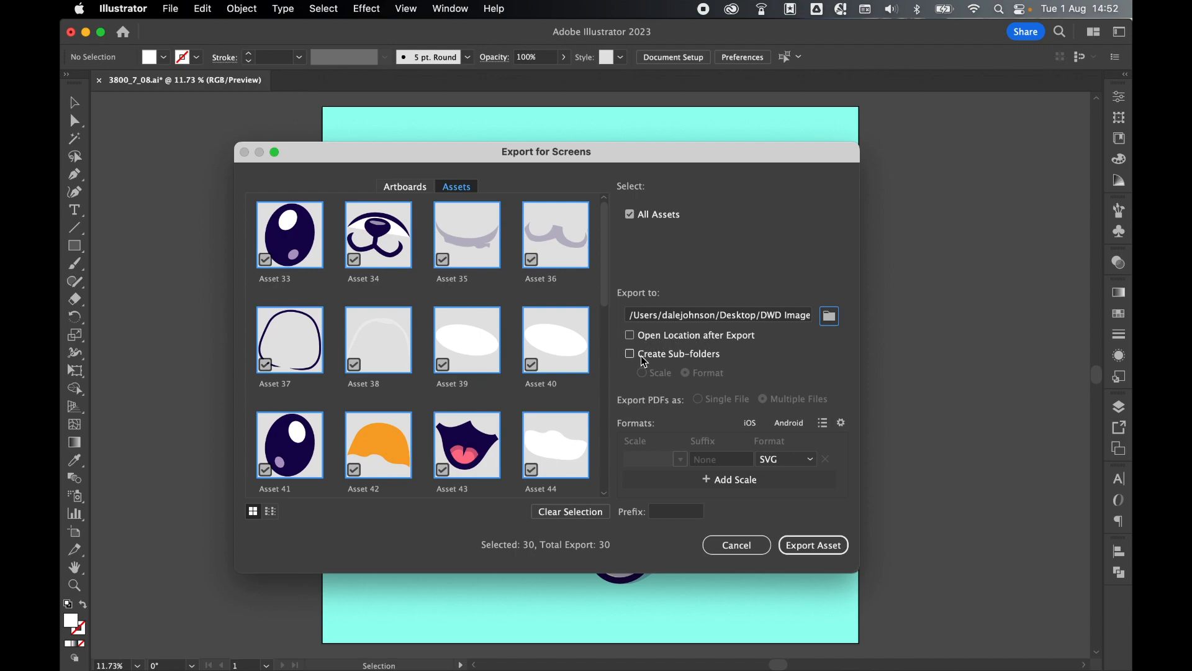
Enable format sub-folders, keep SVG format and set the suffix to '_dog'
{"action": "left_click", "coordinate": [630, 353]}
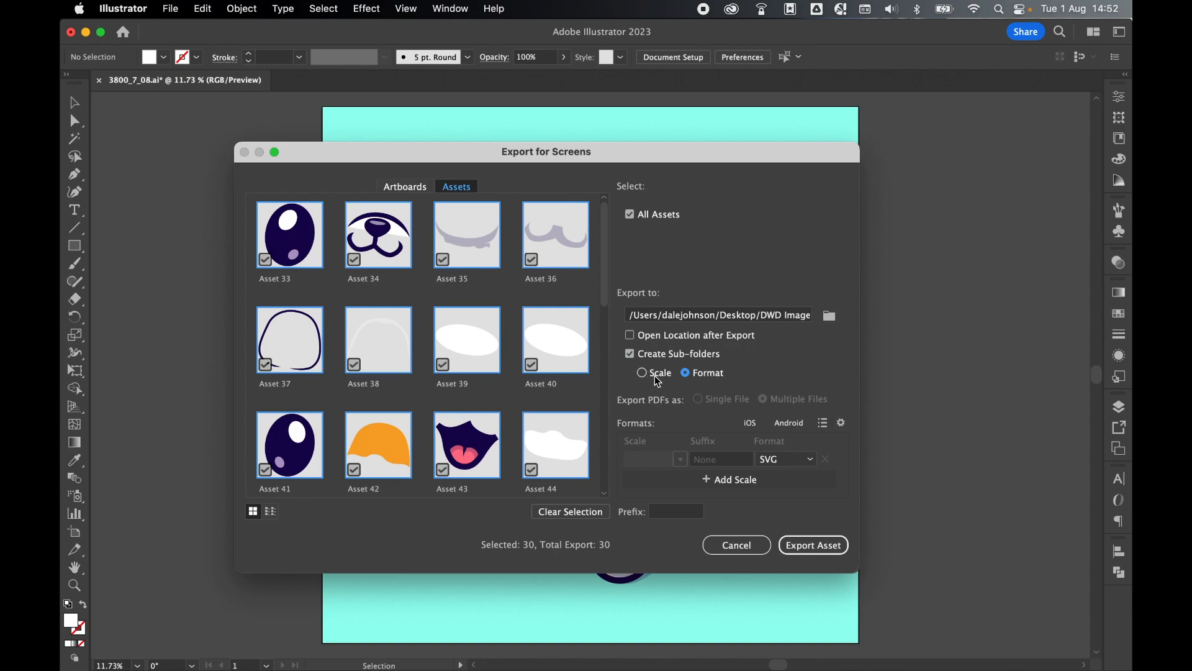
{"action": "left_click", "coordinate": [785, 458]}
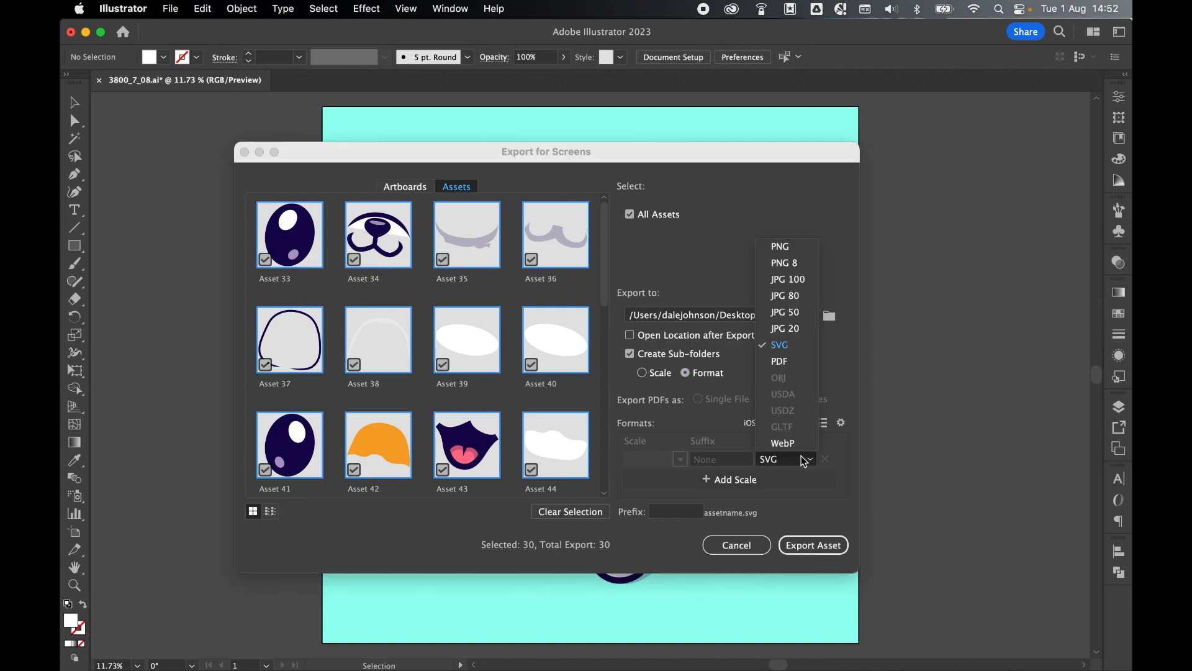
{"action": "left_click", "coordinate": [778, 344]}
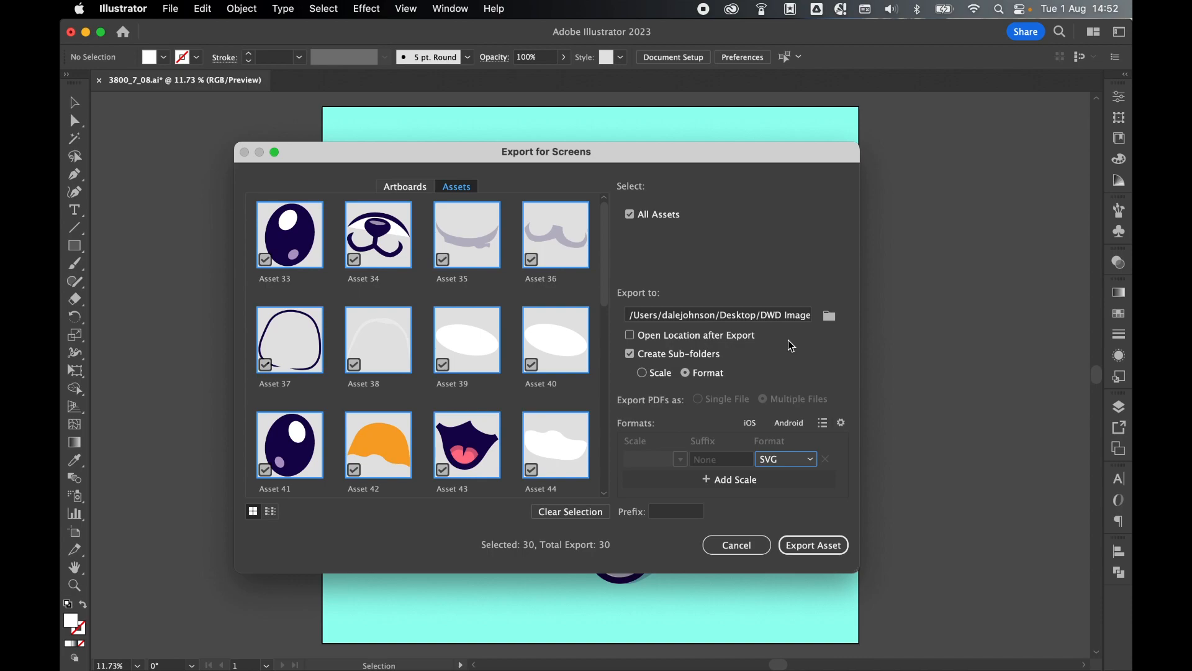
{"action": "left_click", "coordinate": [720, 458]}
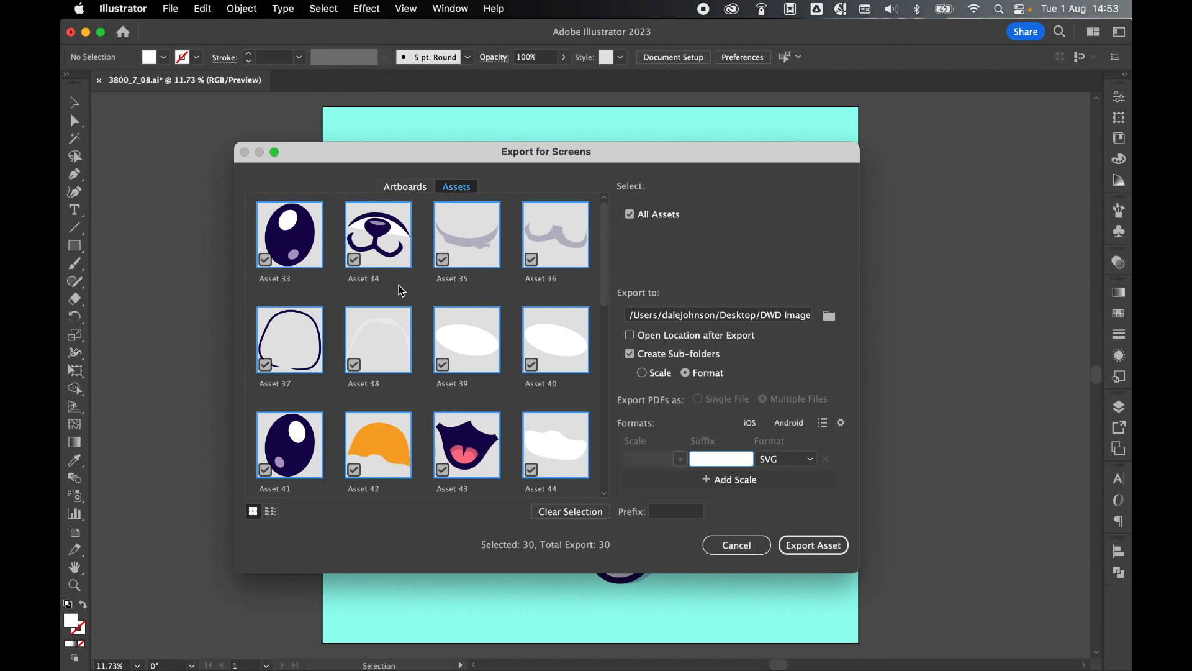
{"action": "type", "text": "_dog"}
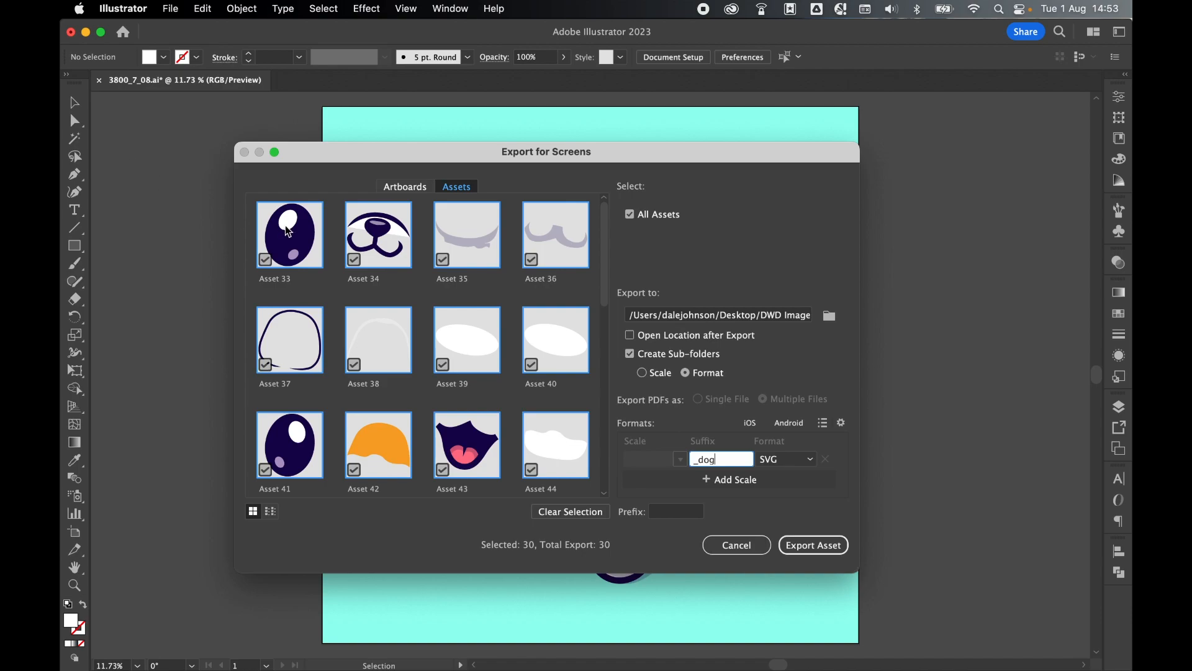
{"action": "mouse_move", "coordinate": [301, 258]}
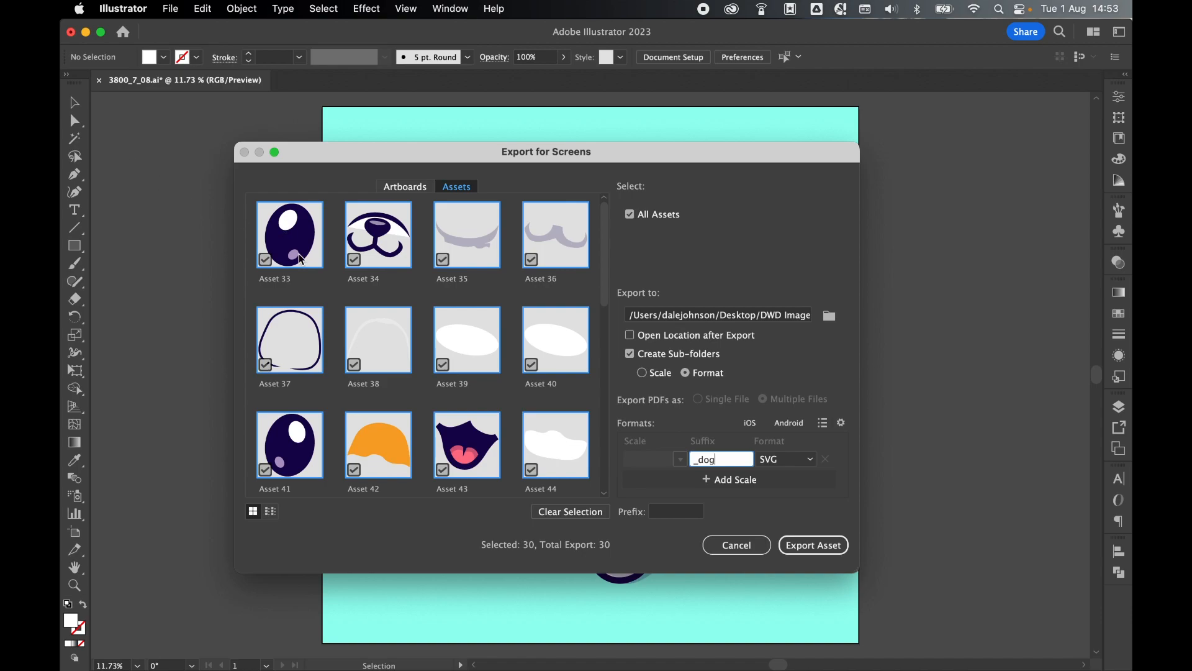
{"action": "mouse_move", "coordinate": [827, 523]}
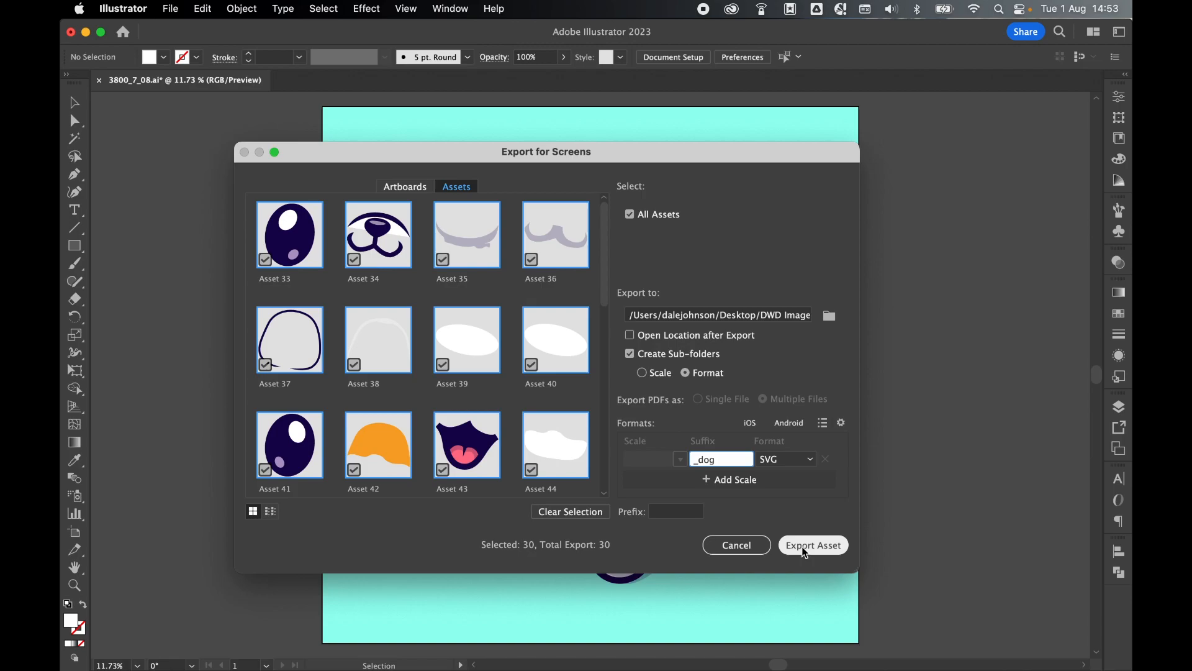
Export the assets and preview Asset 36_dog.svg, 38_dog.svg and 33_dog.svg in Finder
{"action": "left_click", "coordinate": [812, 545]}
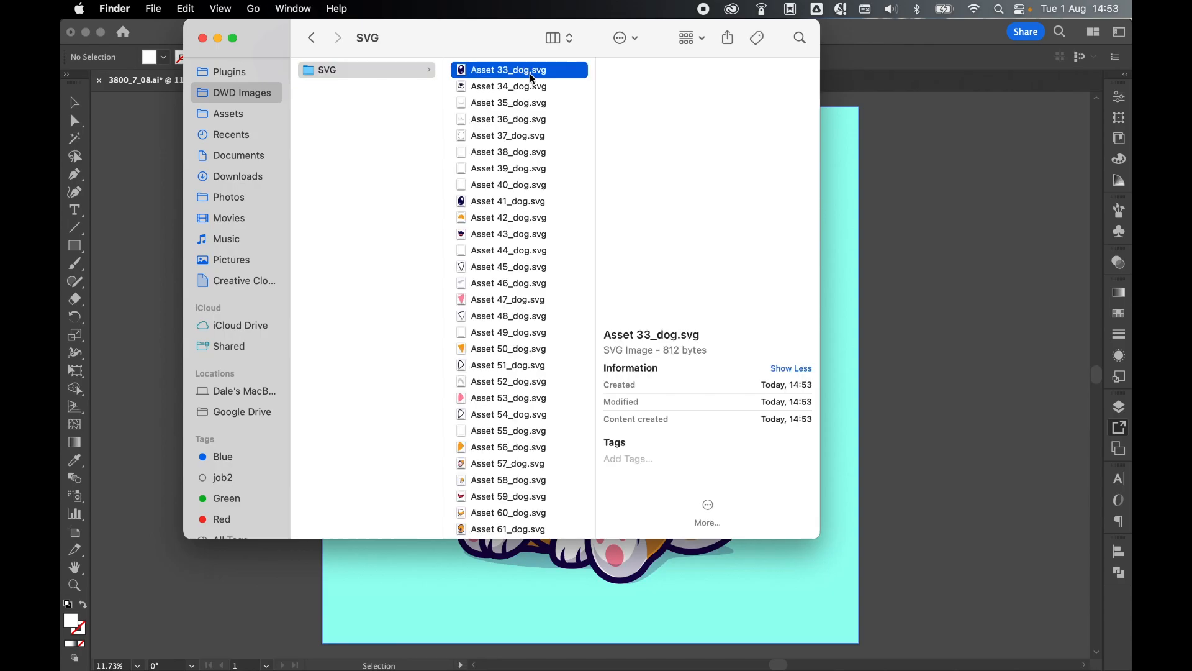
{"action": "left_click", "coordinate": [508, 103]}
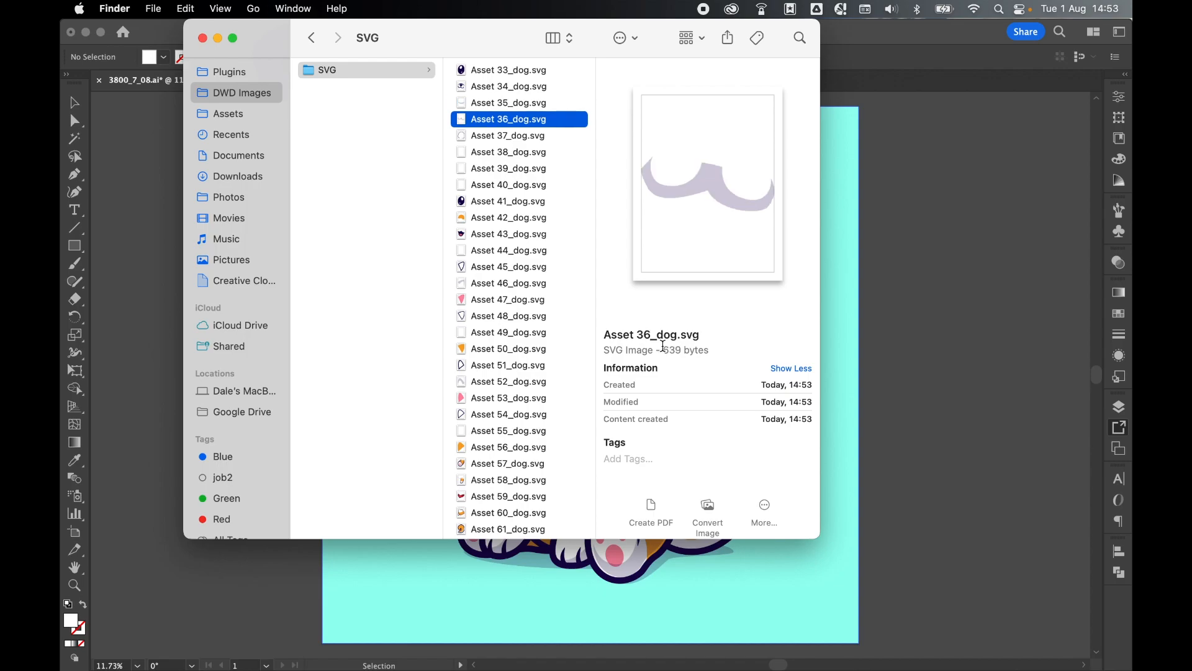
{"action": "left_click", "coordinate": [508, 152]}
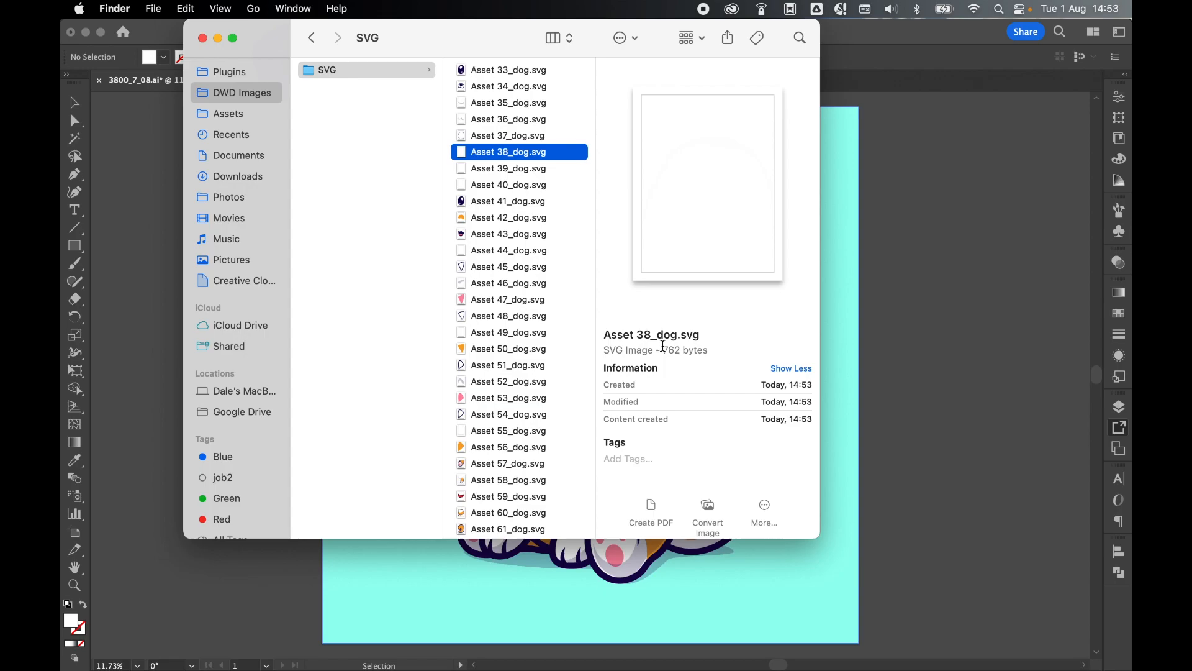
{"action": "left_click", "coordinate": [509, 69]}
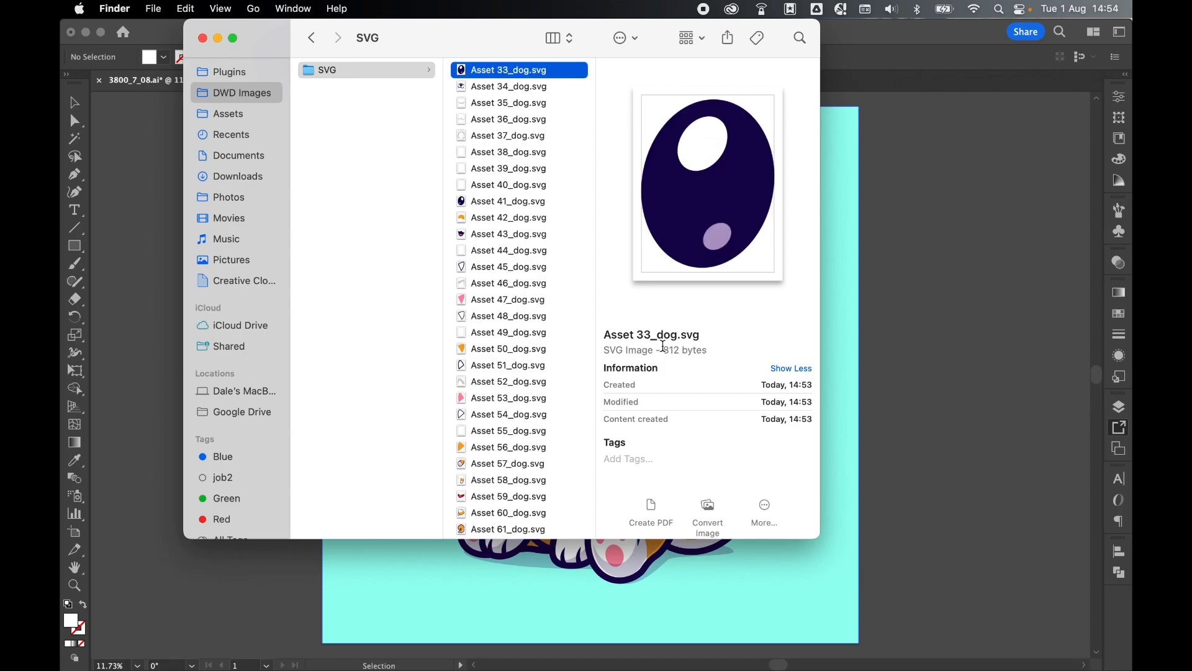